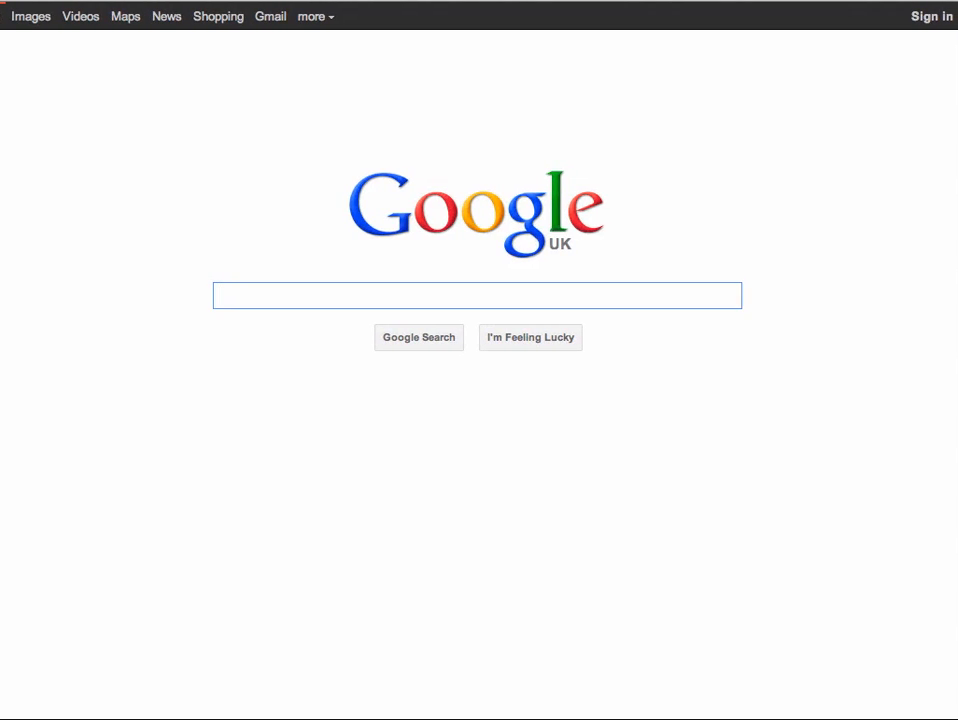
Click repeatedly on the Google home page before navigating away.
click(476, 296)
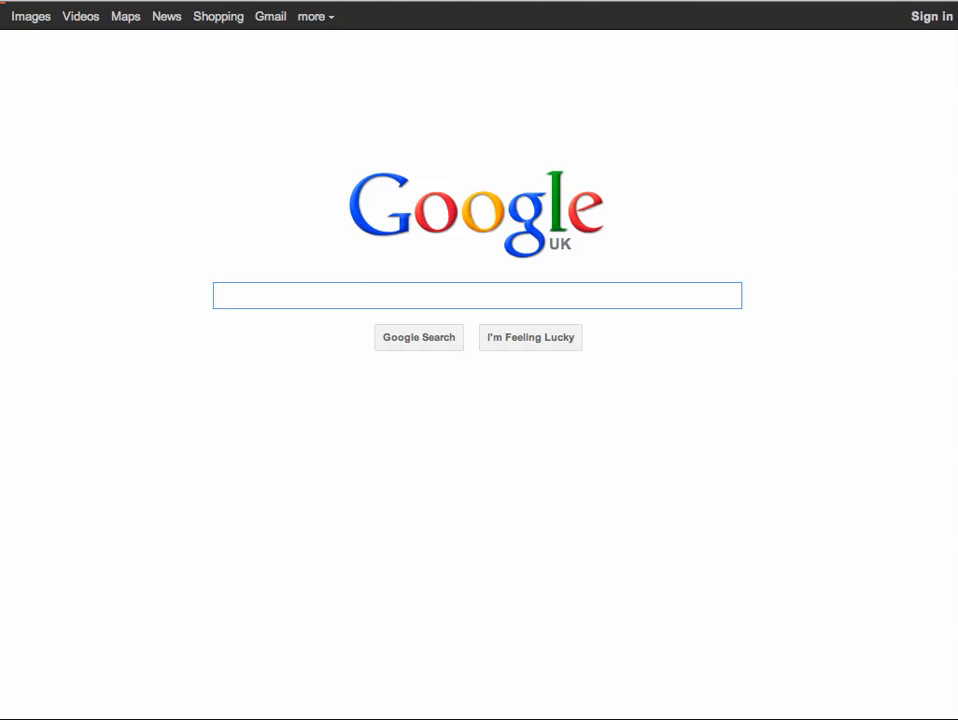
click(476, 296)
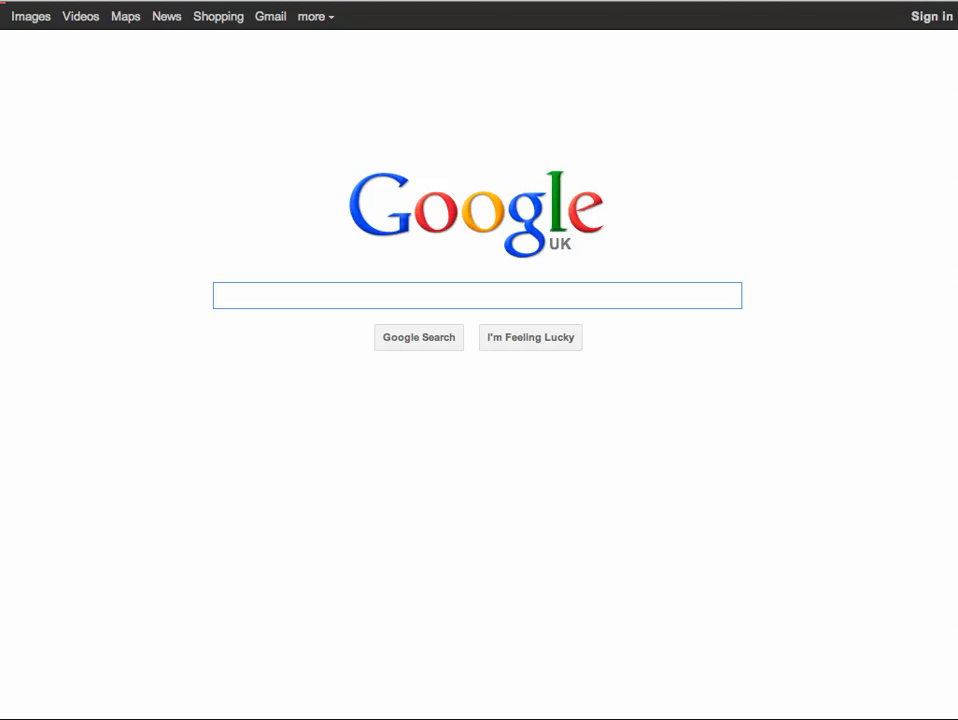
click(476, 296)
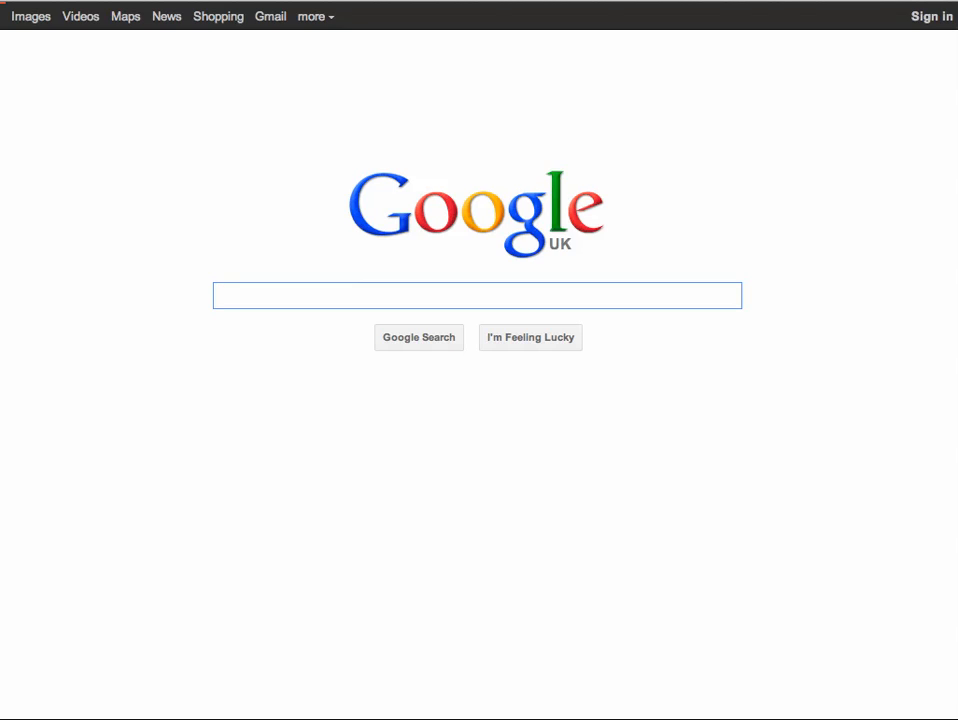
click(476, 296)
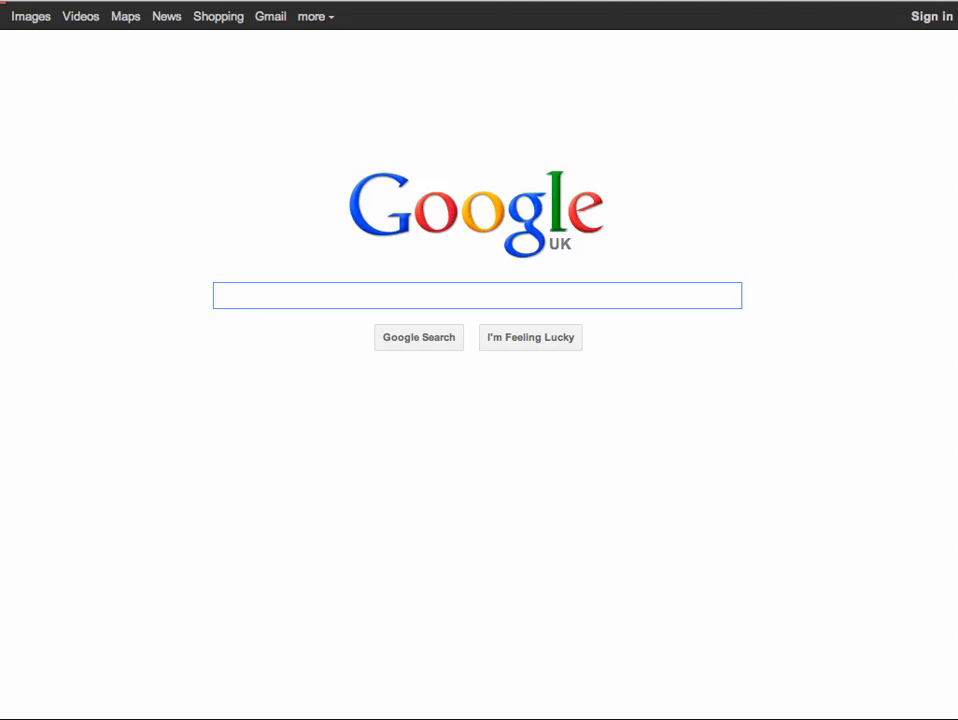
click(476, 296)
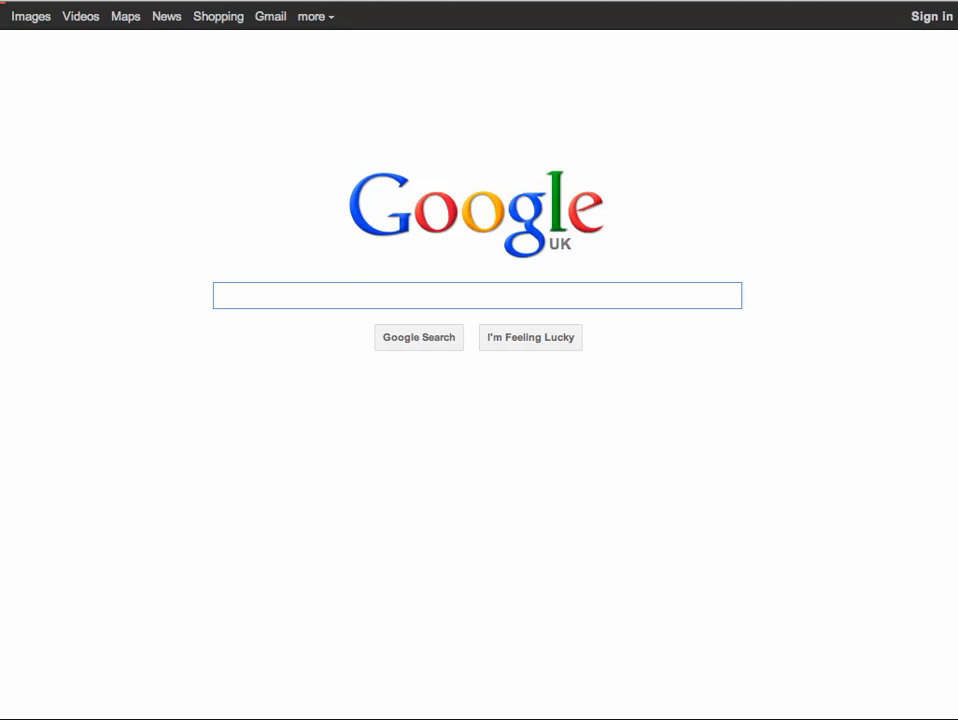
click(478, 296)
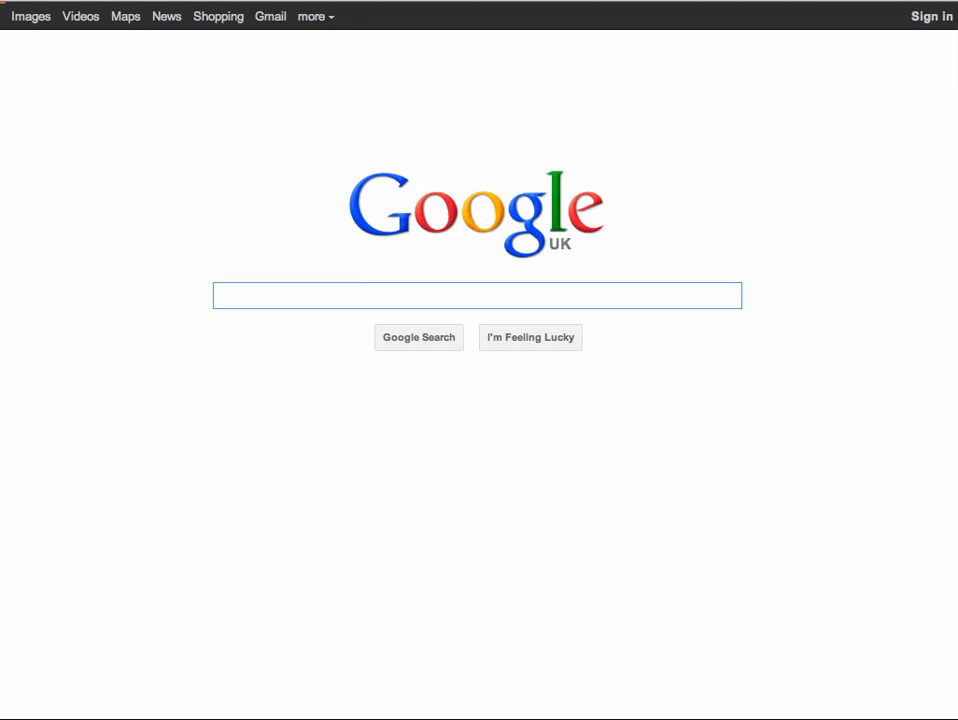
click(476, 296)
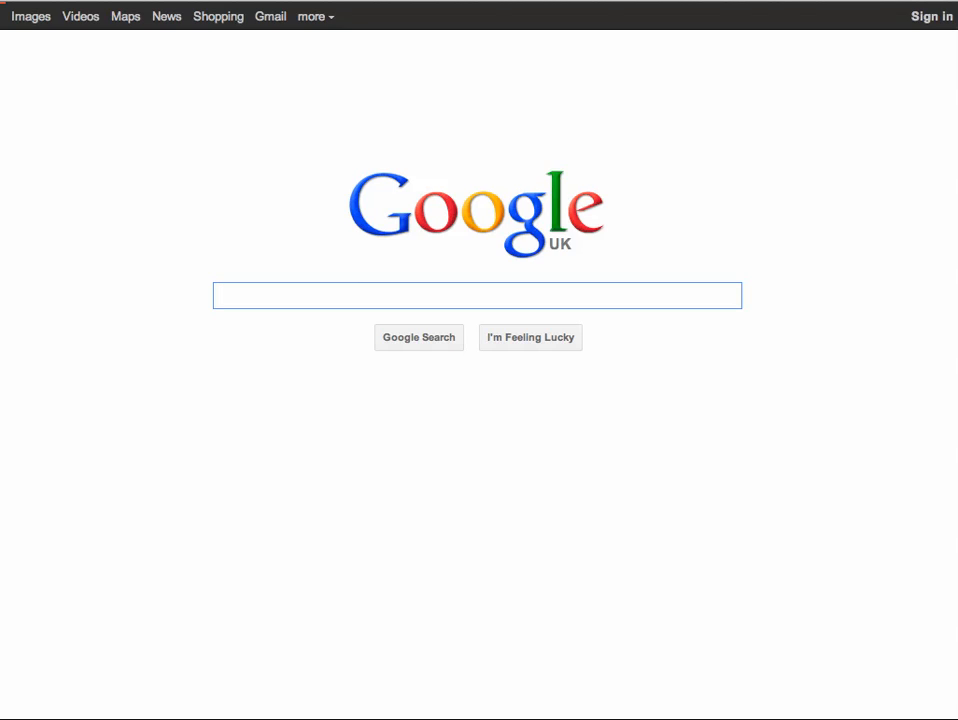
click(476, 296)
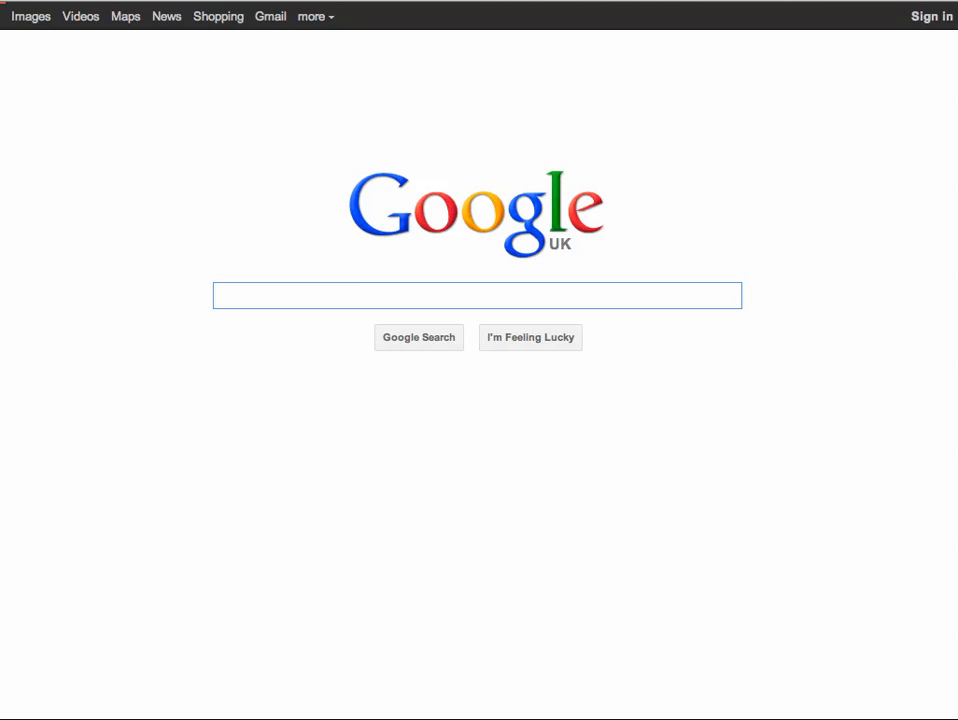
click(470, 296)
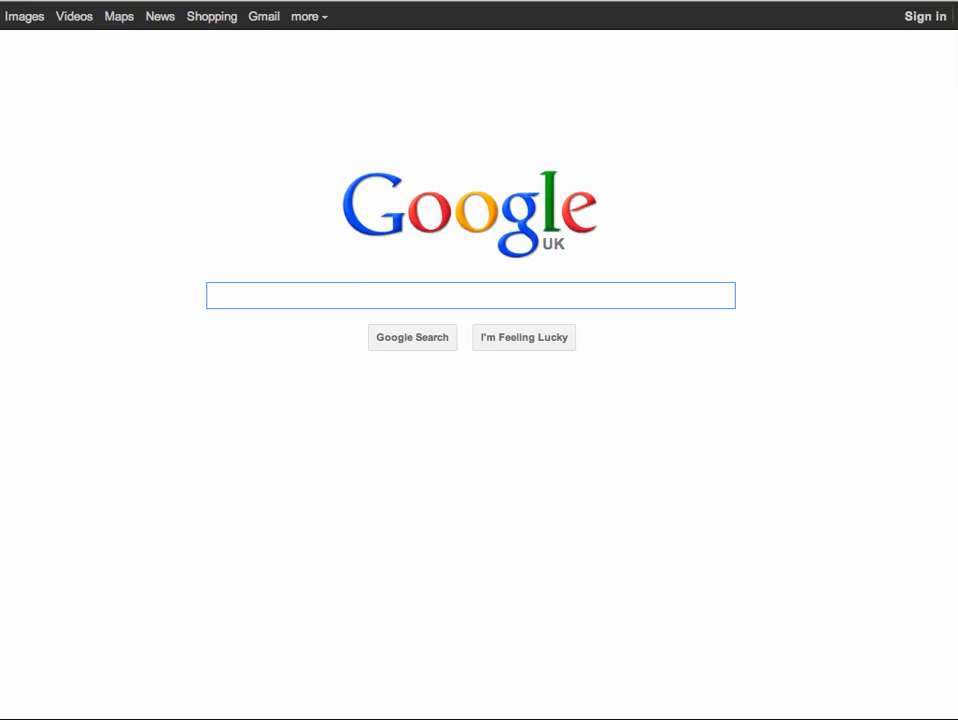
click(470, 296)
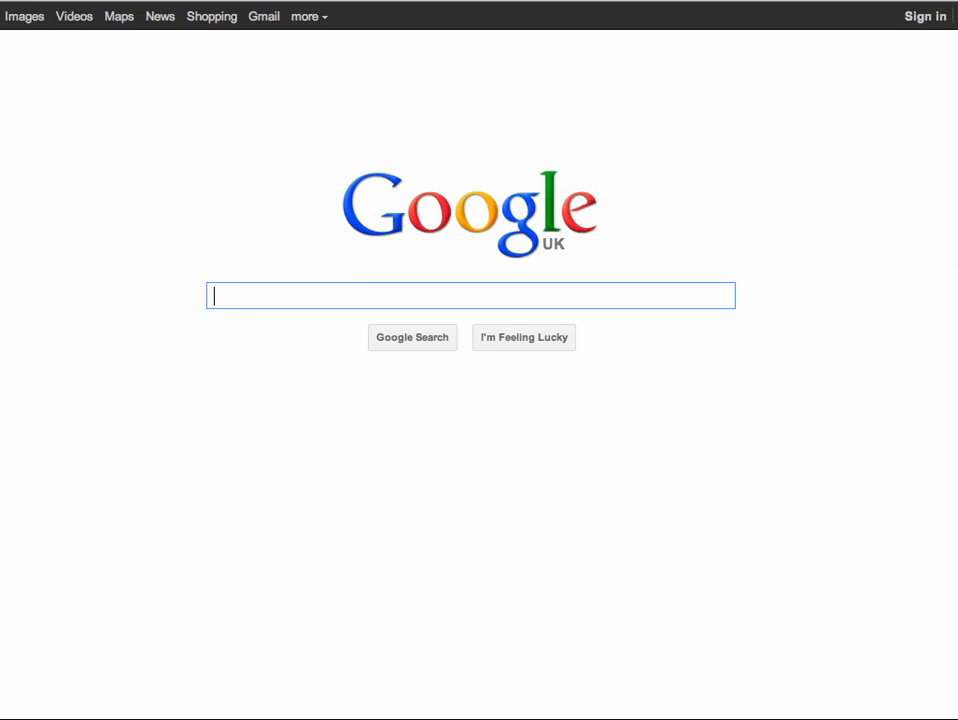
mouse_move(190, 78)
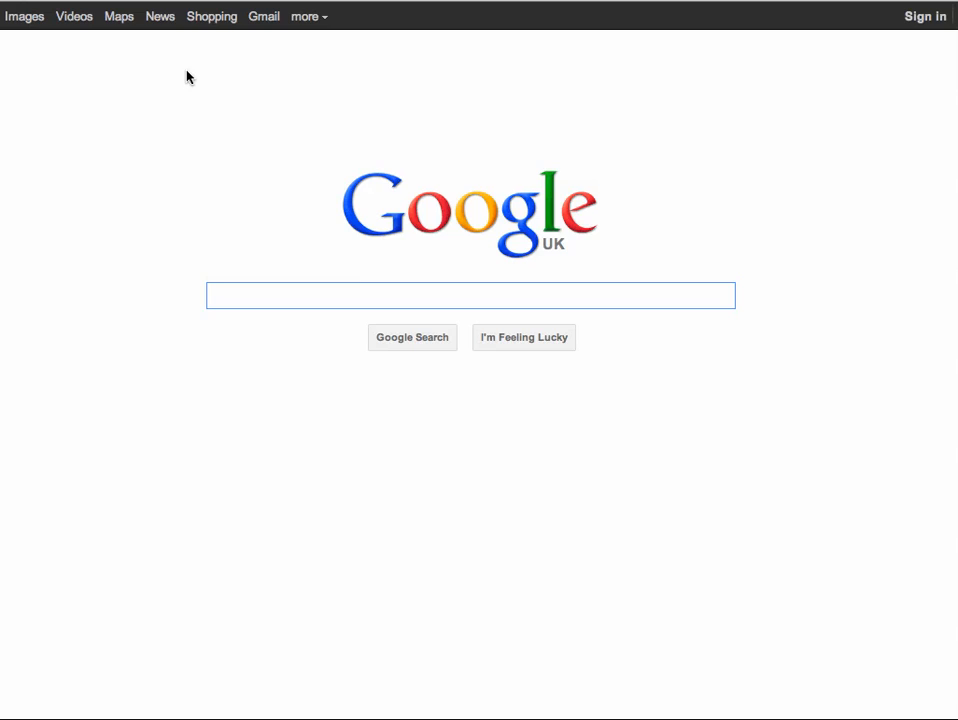
mouse_move(68, 32)
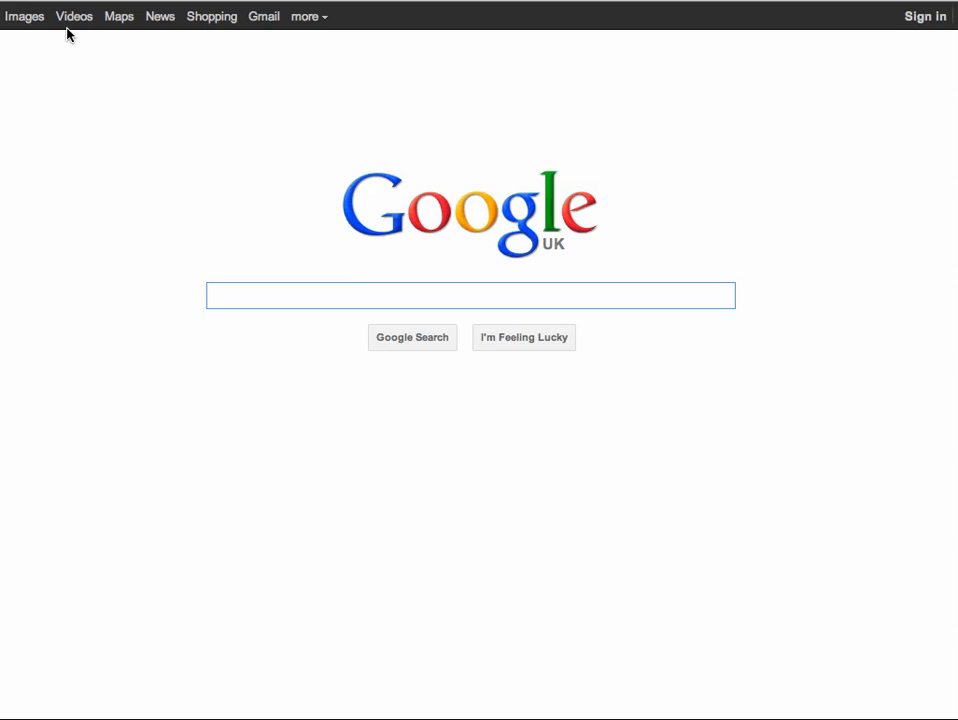
click(470, 296)
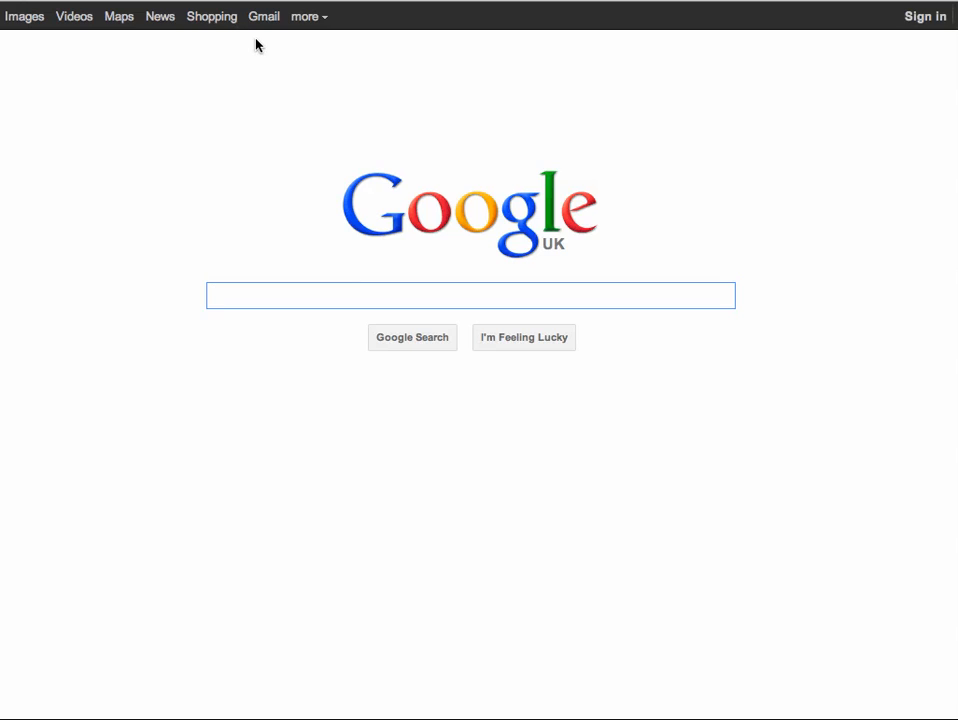
mouse_move(264, 40)
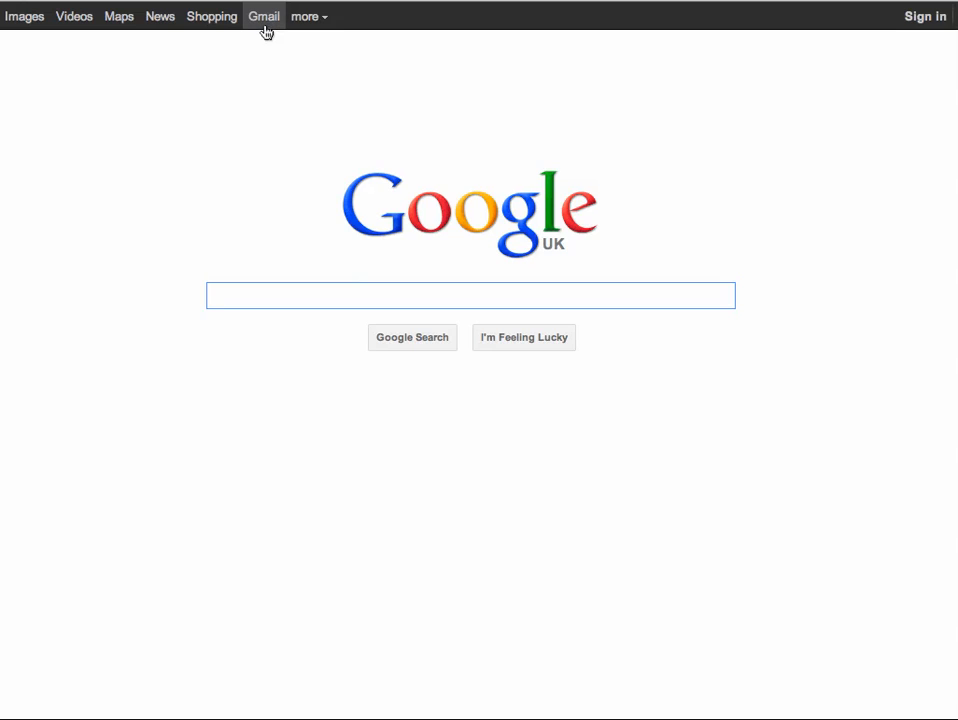
Go to Gmail from the top bar and start creating a new Google account.
click(264, 16)
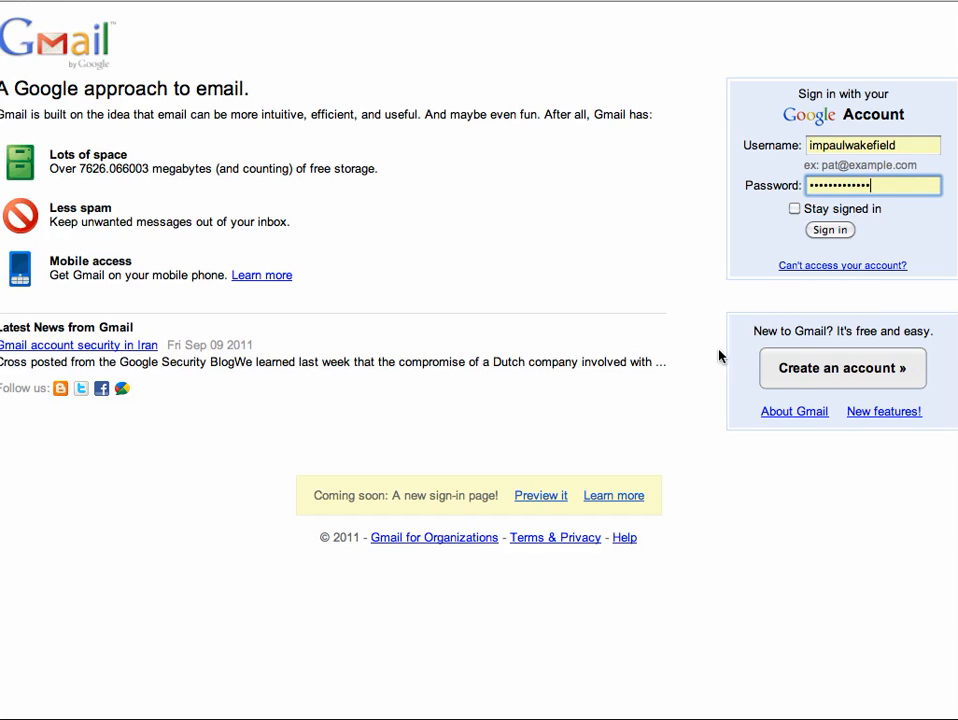
mouse_move(800, 390)
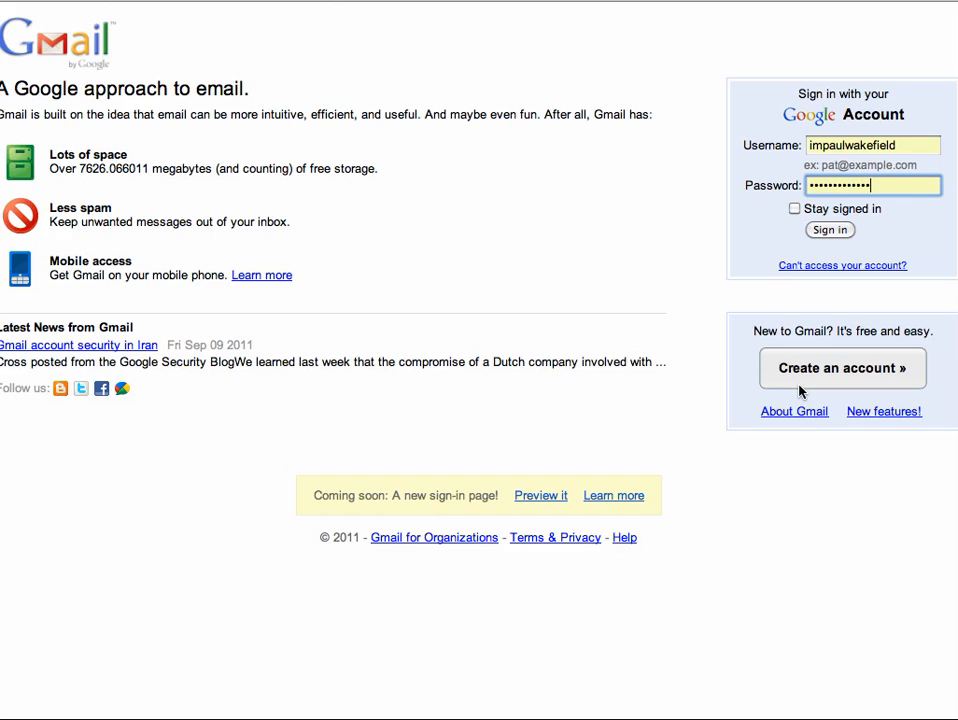
mouse_move(834, 376)
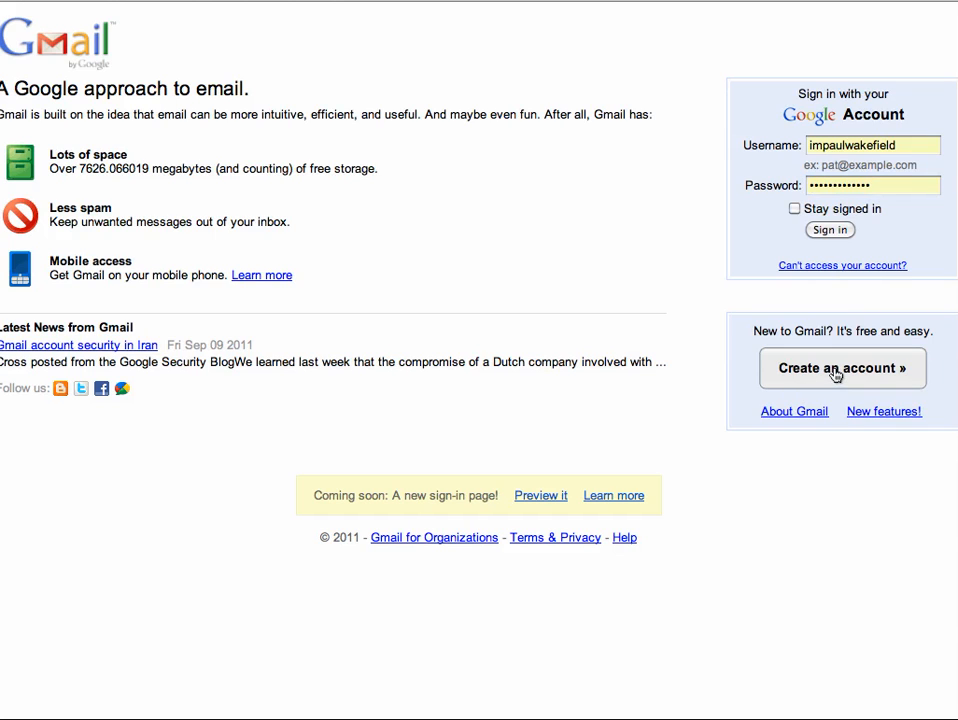
click(840, 368)
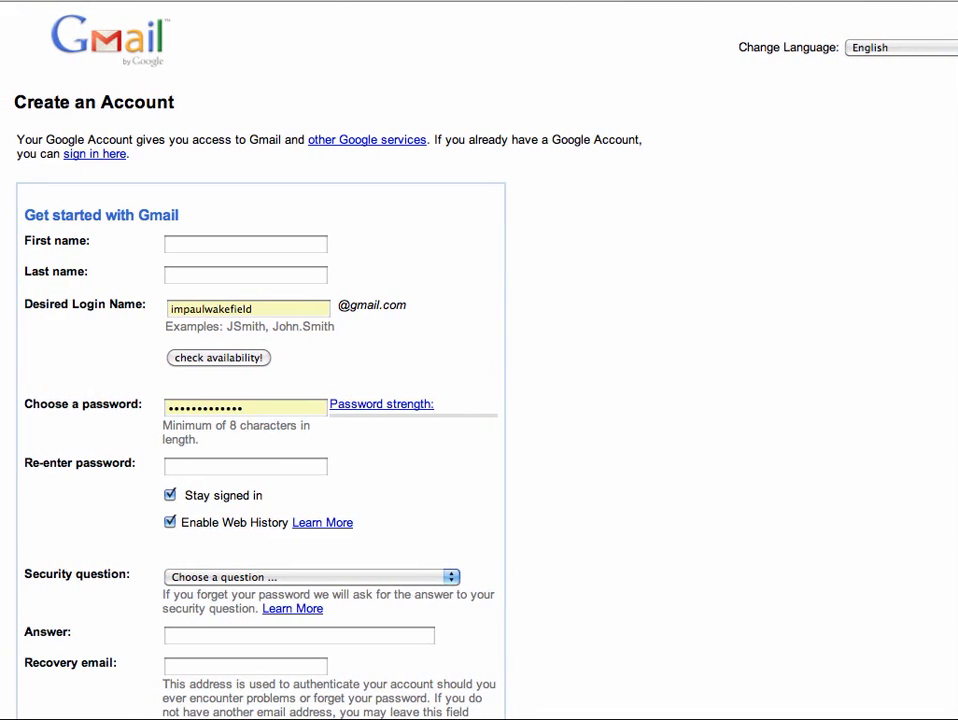
mouse_move(808, 352)
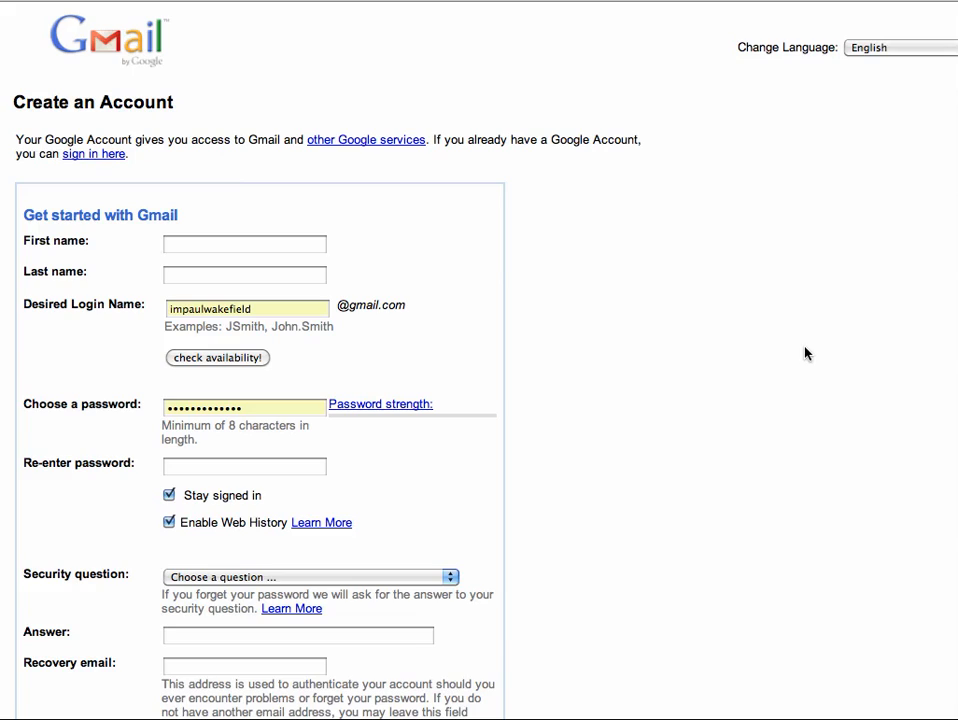
Scroll the Create an Account form down and back up to review its fields.
scroll(down, 3)
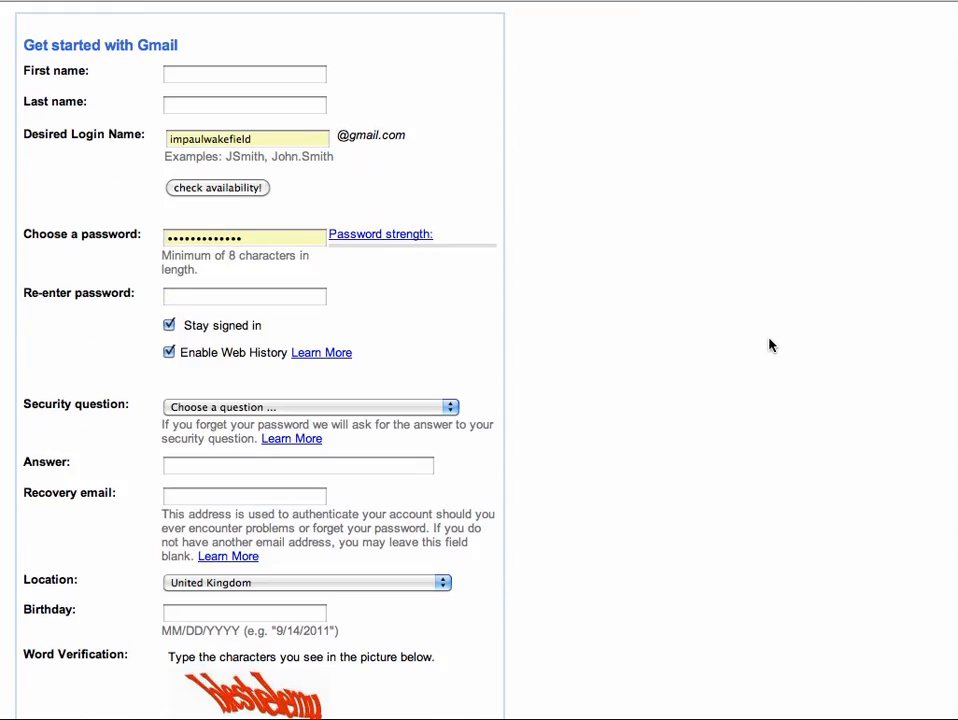
scroll(up, 3)
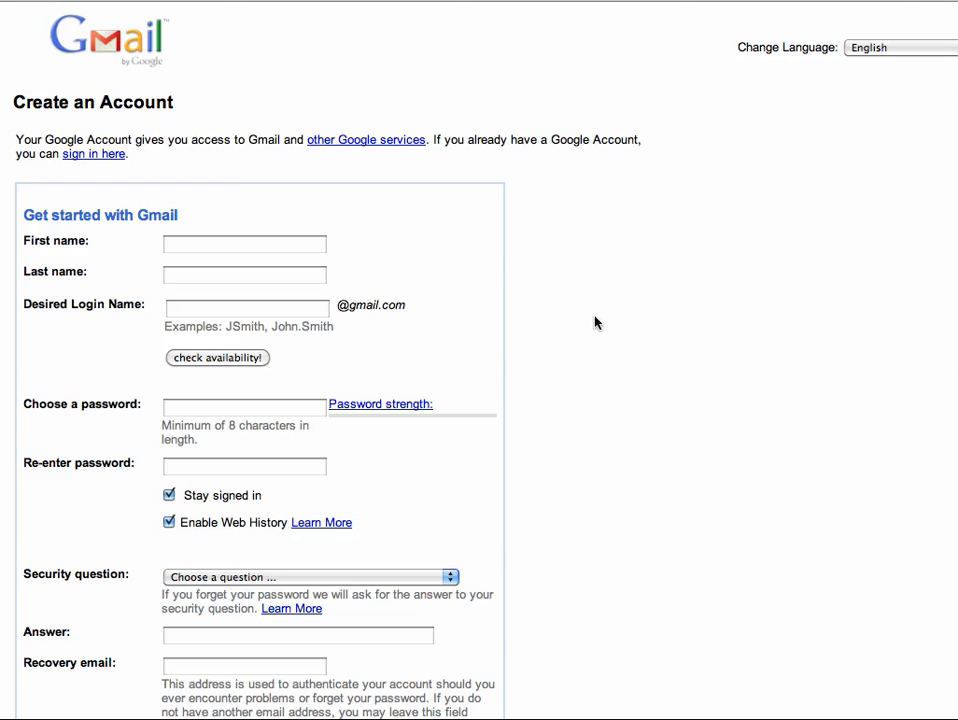
mouse_move(264, 268)
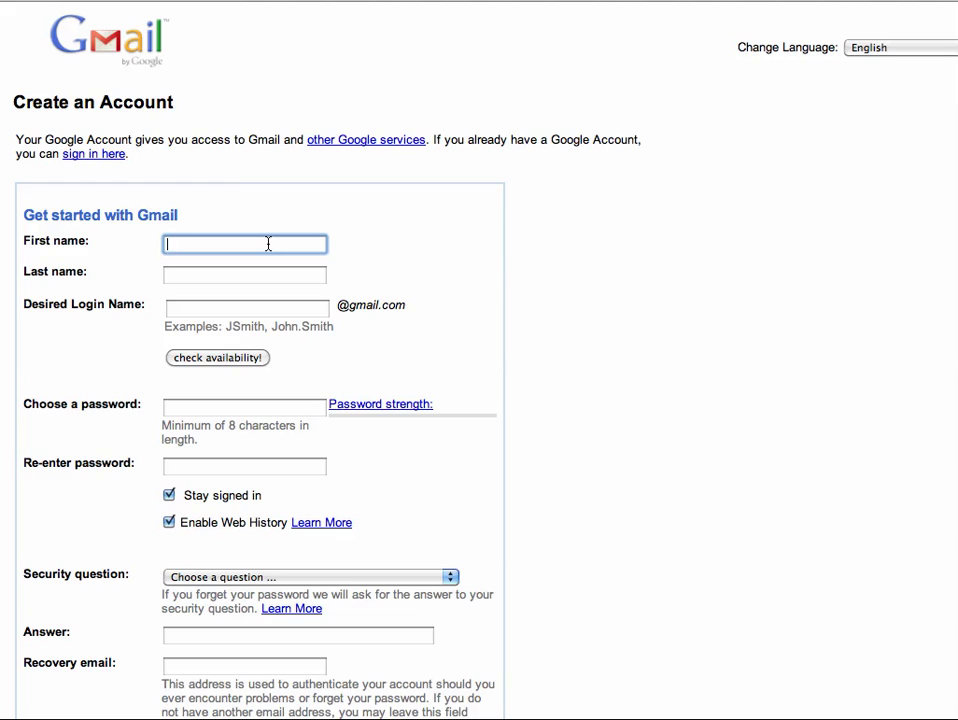
text(Paul)
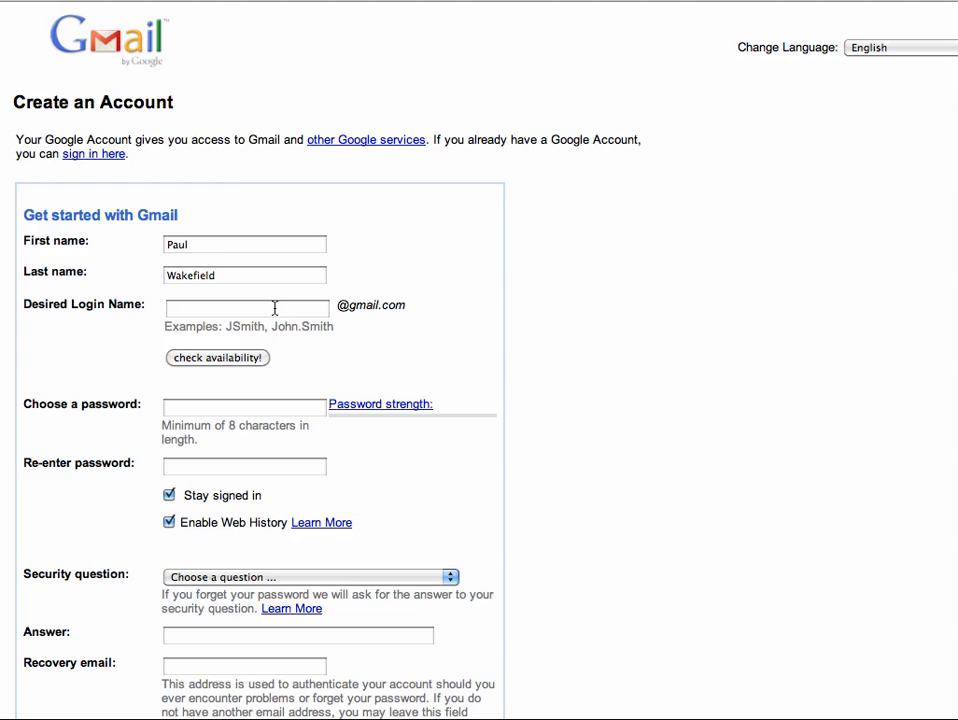
mouse_move(144, 328)
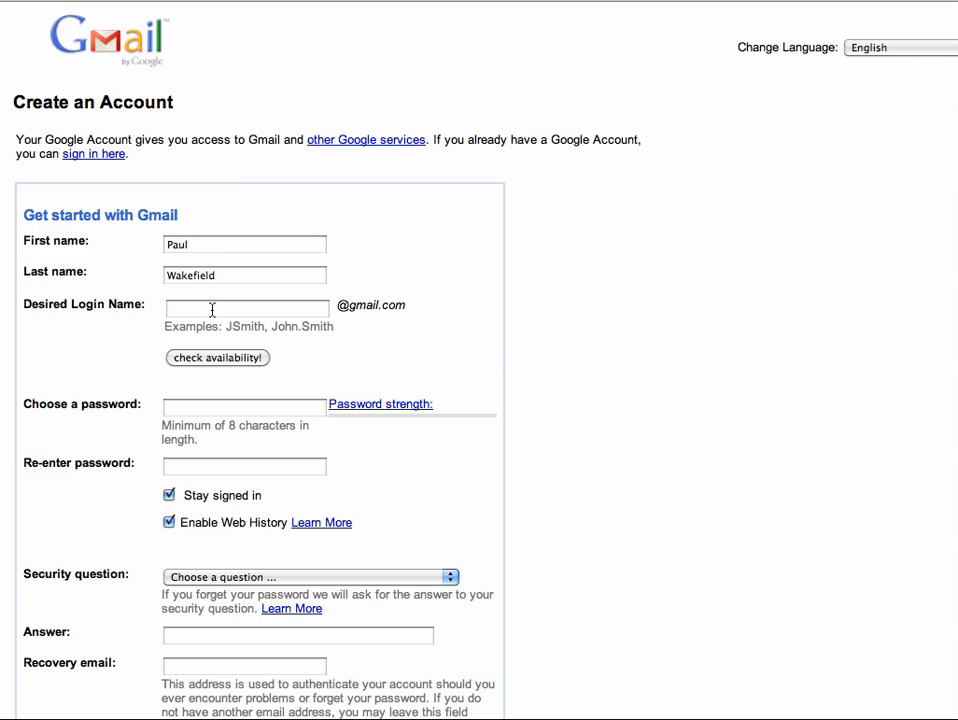
mouse_move(116, 340)
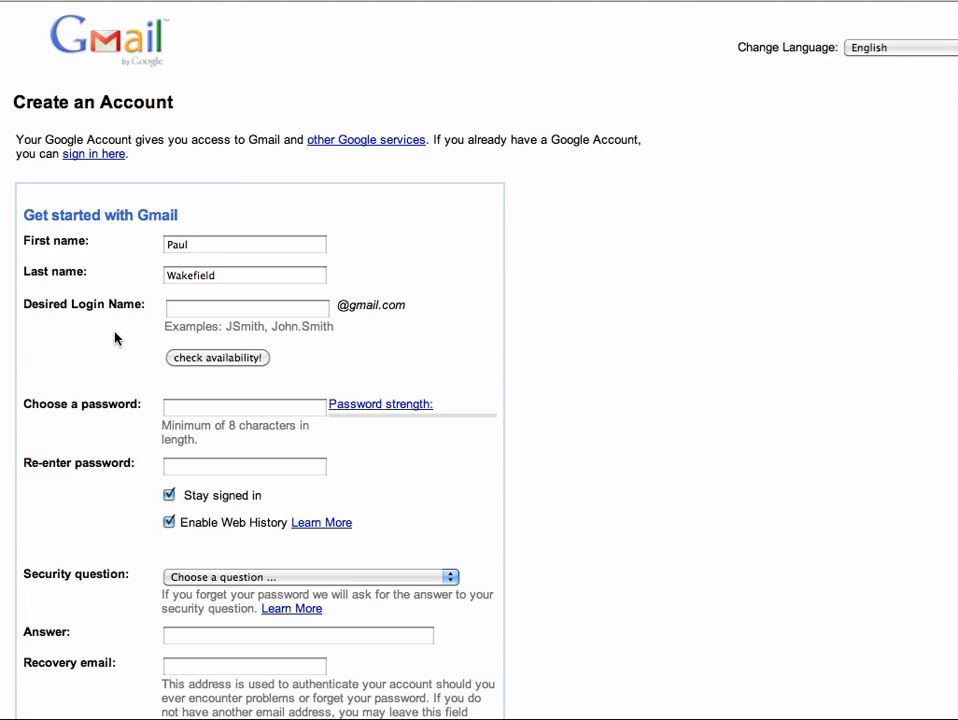
mouse_move(200, 322)
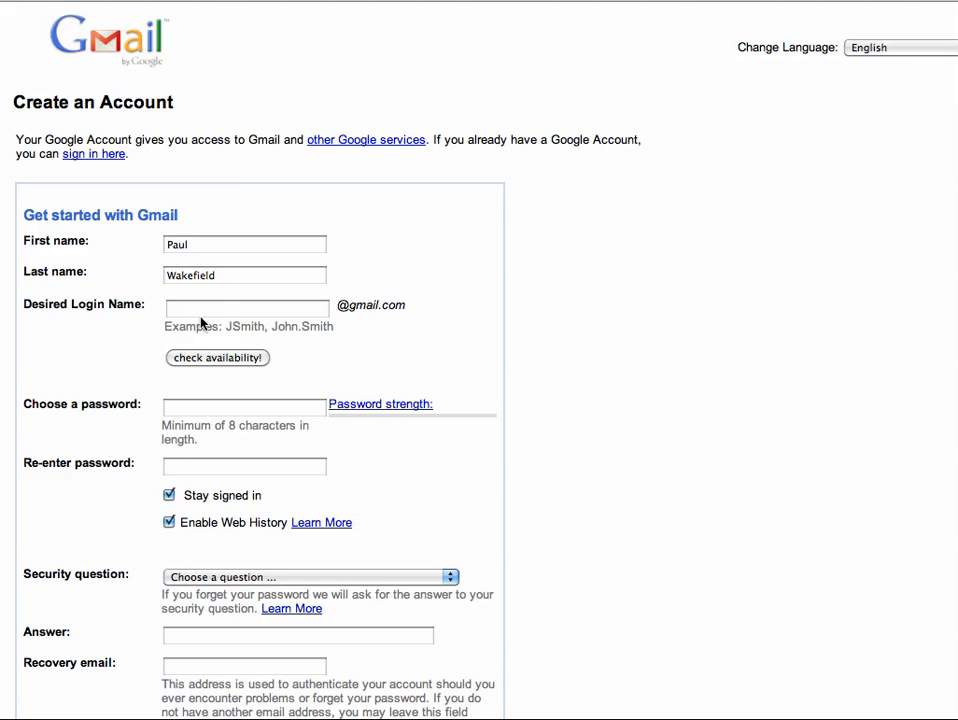
mouse_move(126, 338)
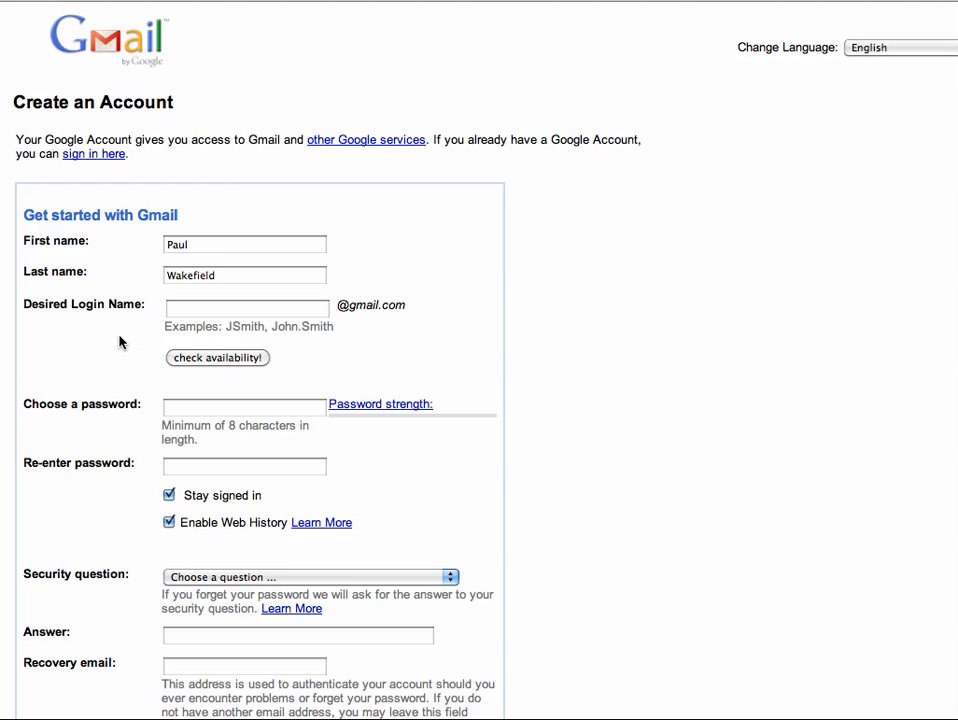
click(244, 308)
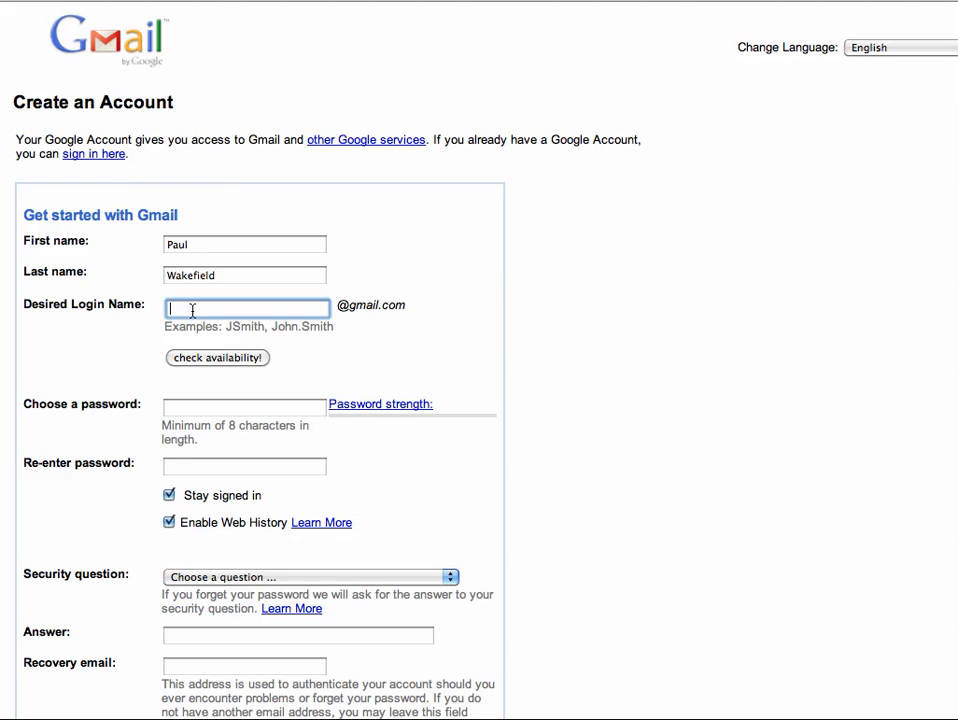
mouse_move(104, 346)
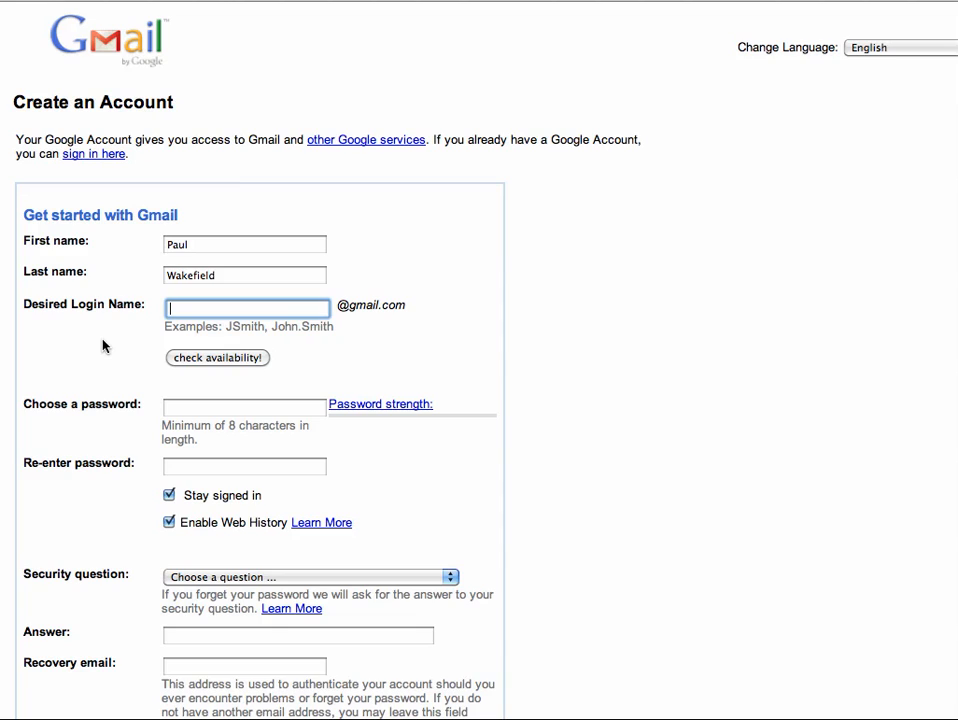
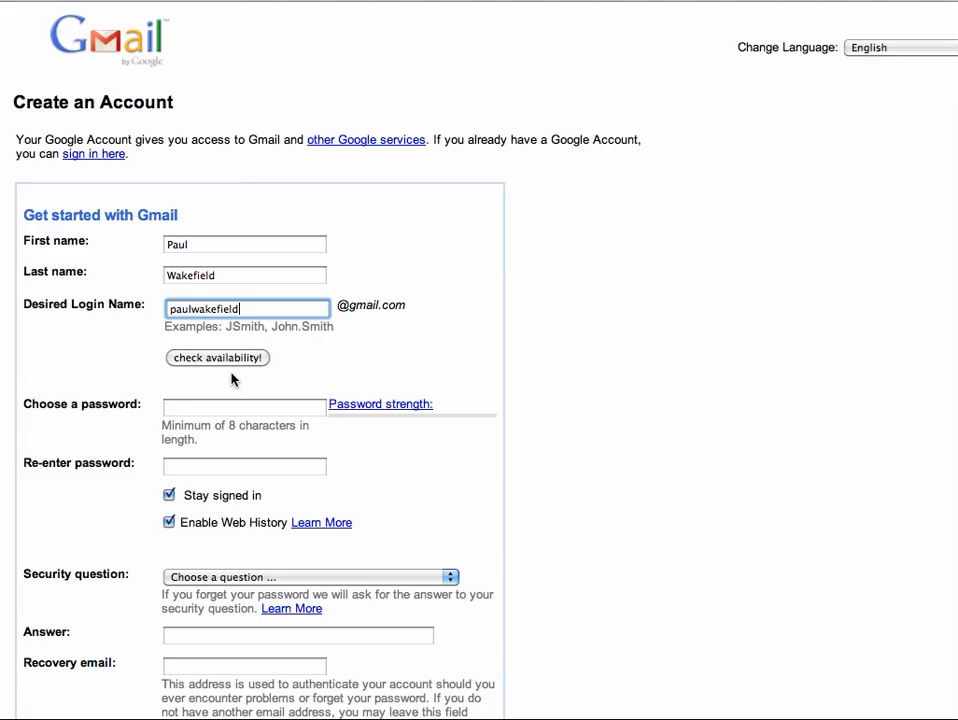
click(216, 360)
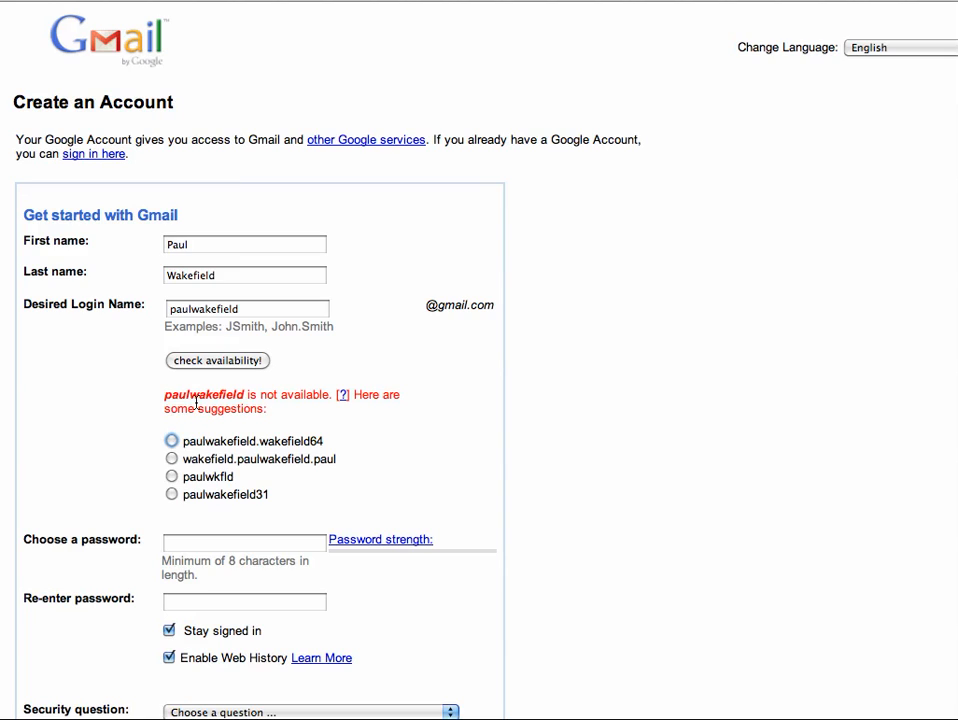
mouse_move(228, 404)
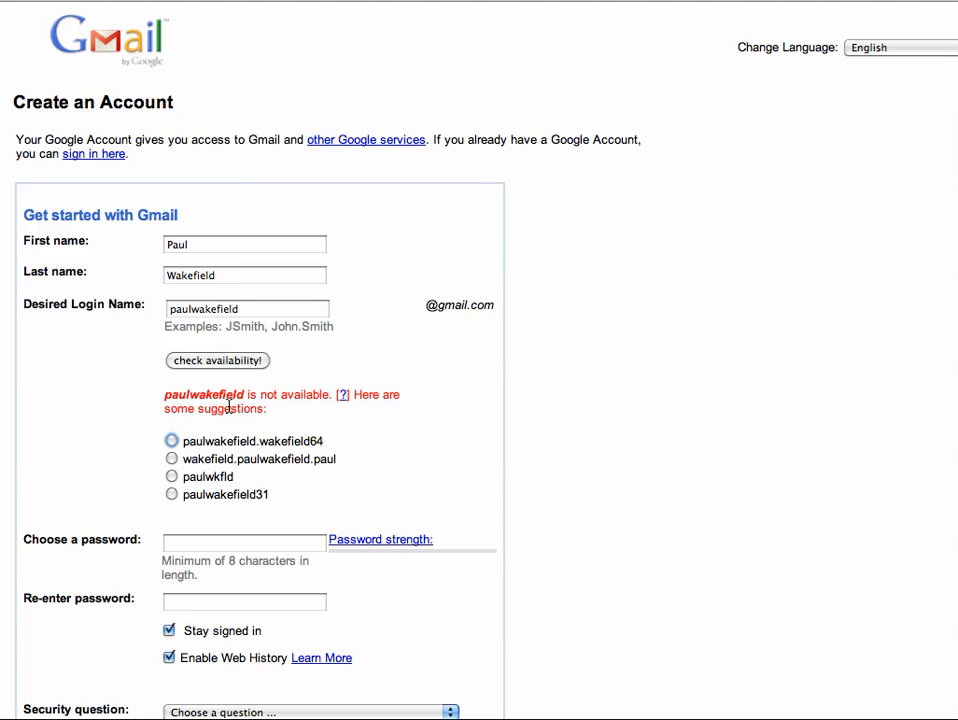
mouse_move(268, 432)
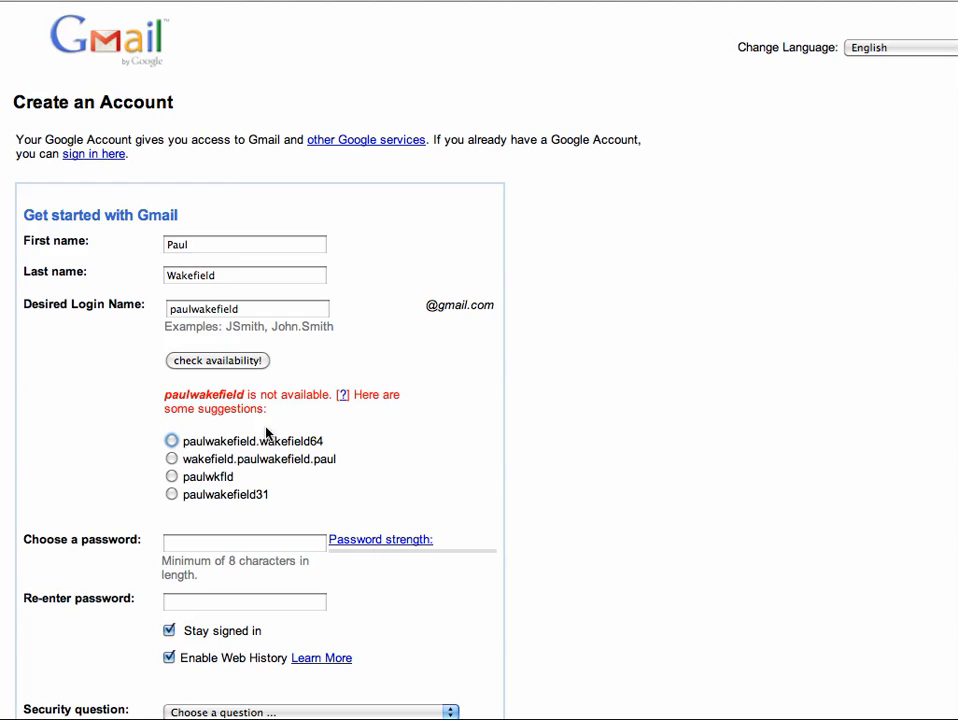
mouse_move(278, 504)
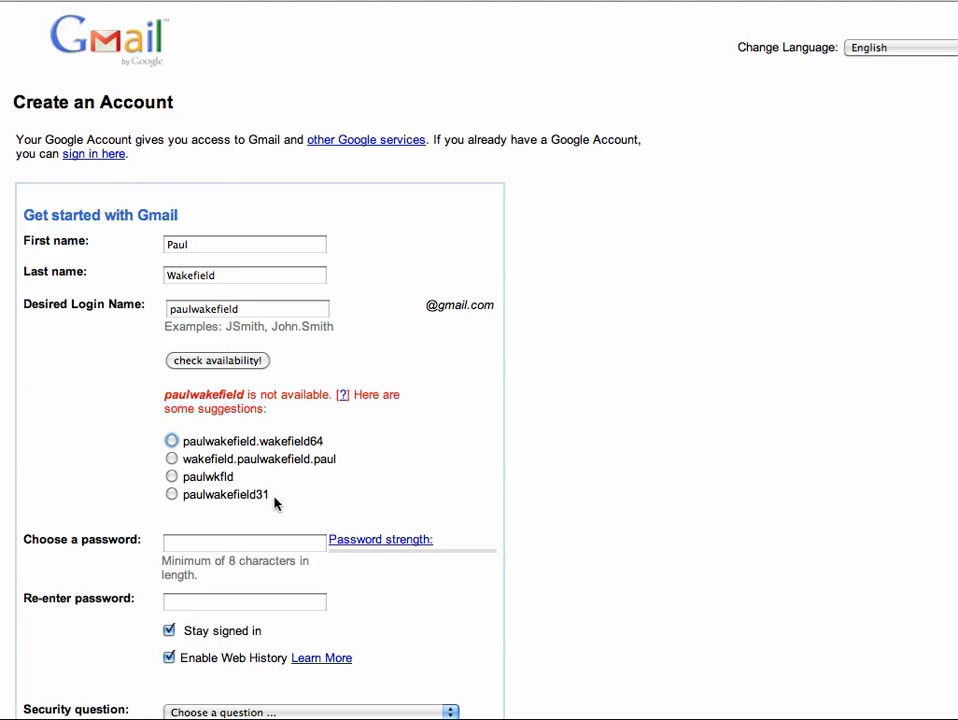
mouse_move(296, 490)
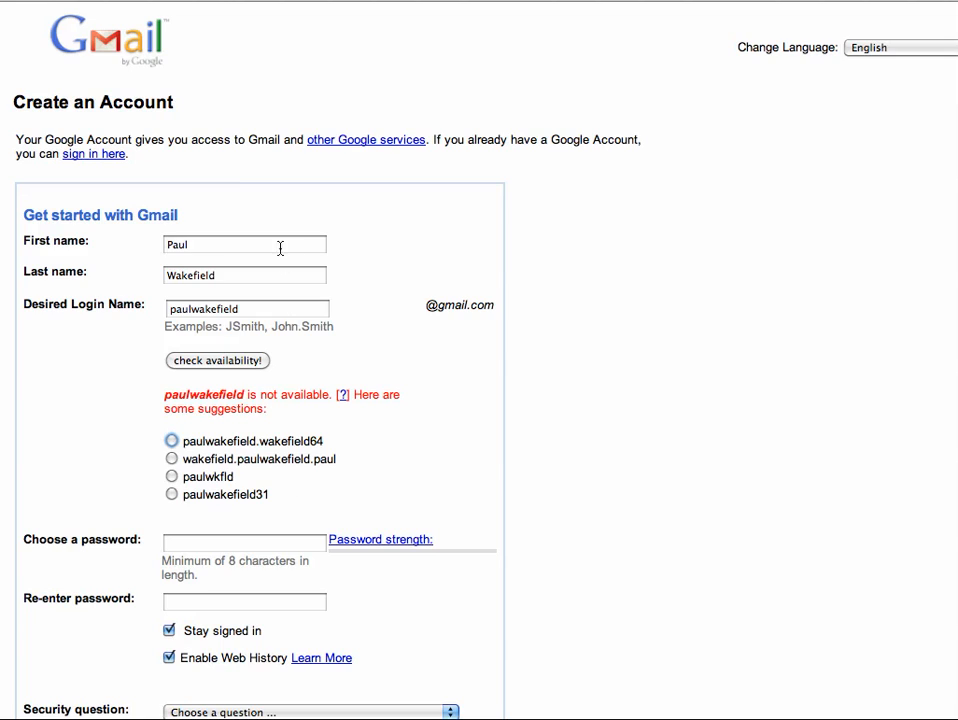
mouse_move(436, 360)
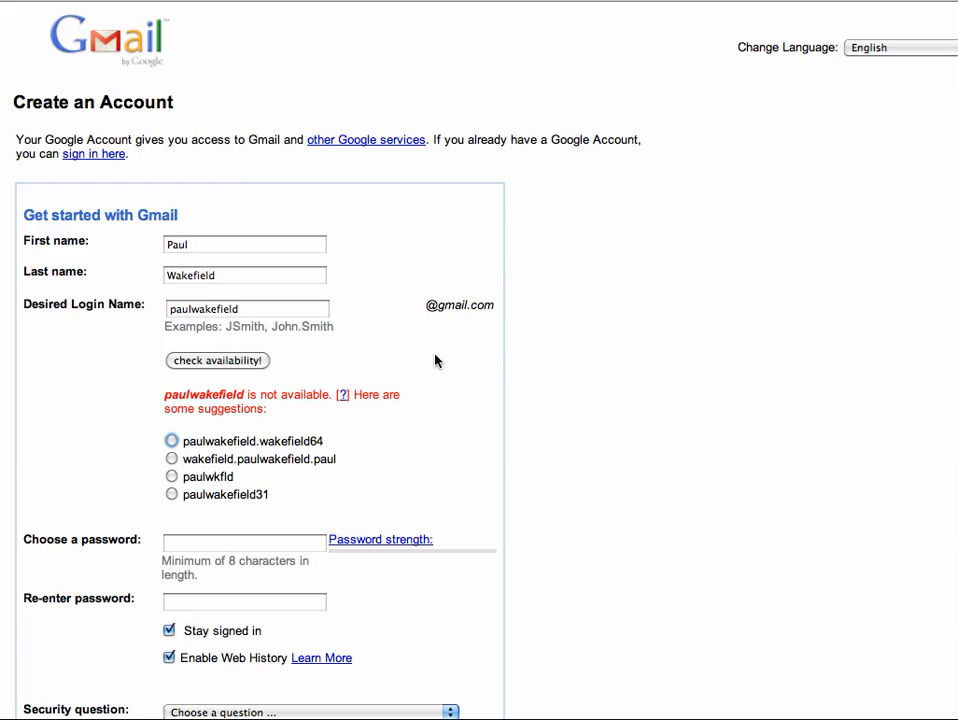
mouse_move(328, 440)
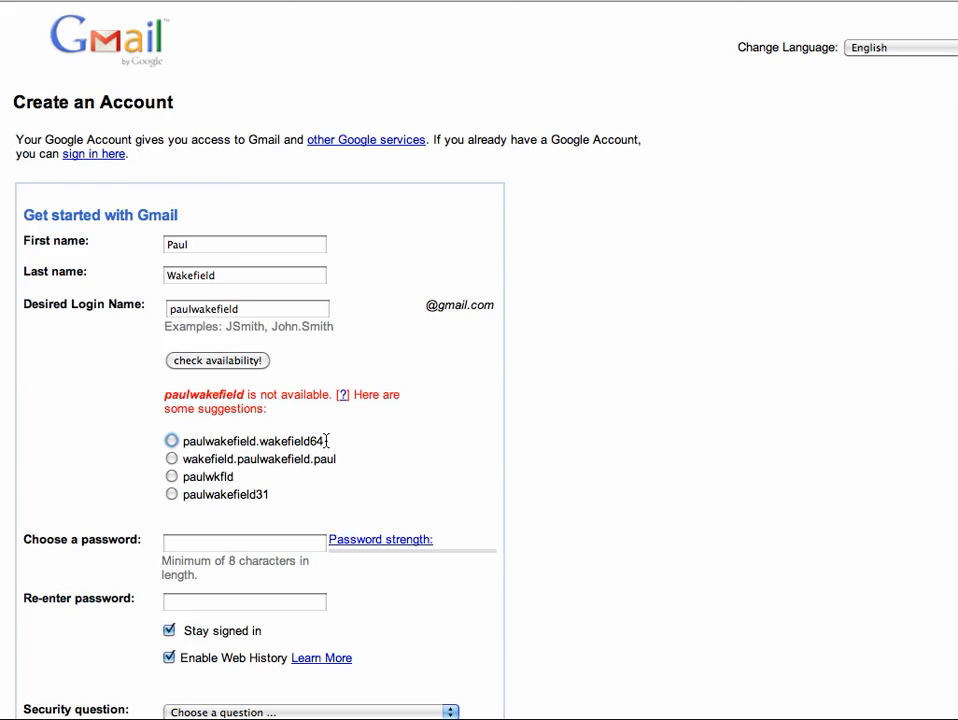
mouse_move(388, 408)
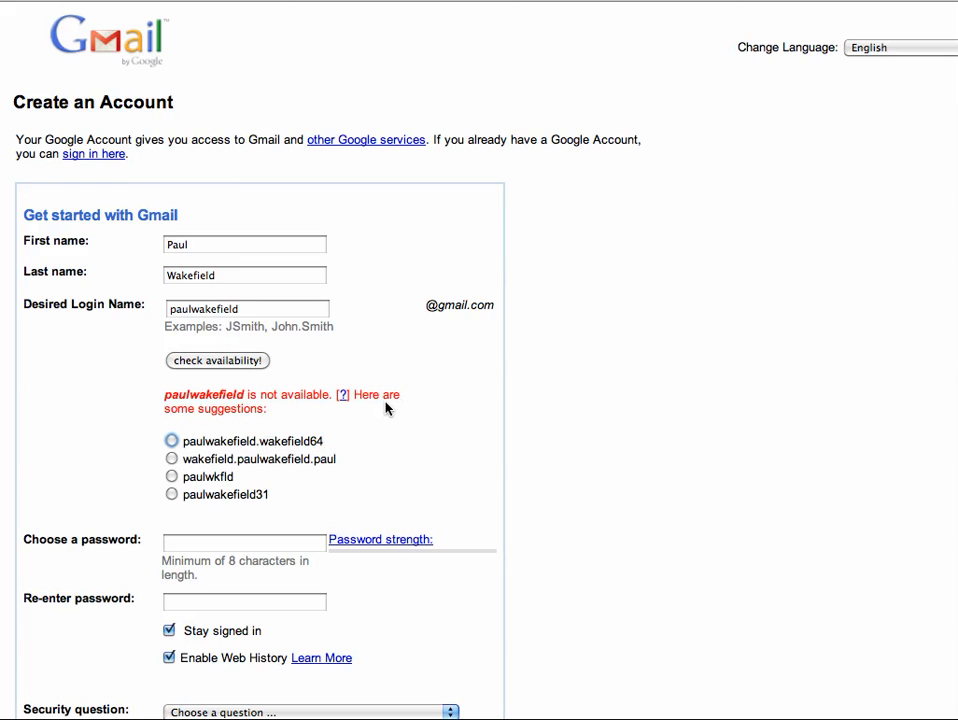
mouse_move(442, 404)
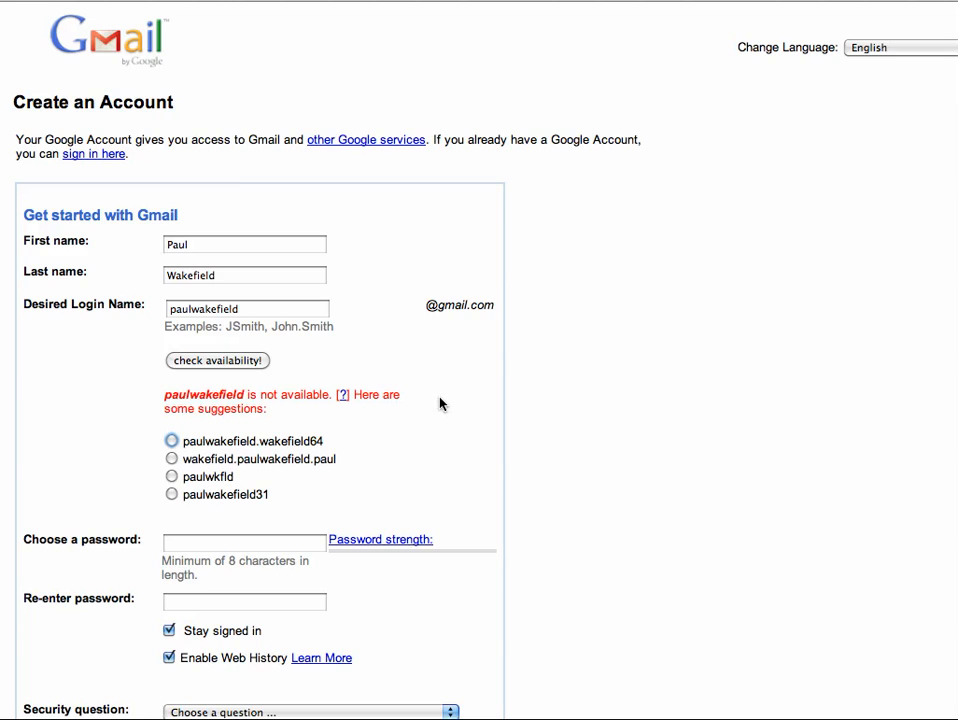
mouse_move(396, 444)
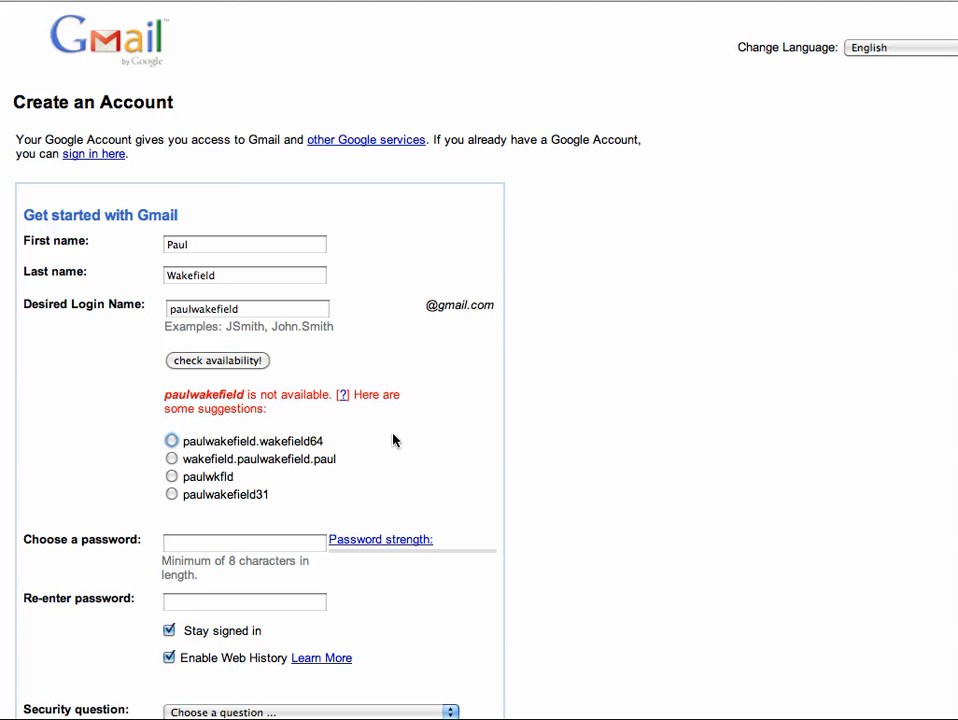
mouse_move(244, 504)
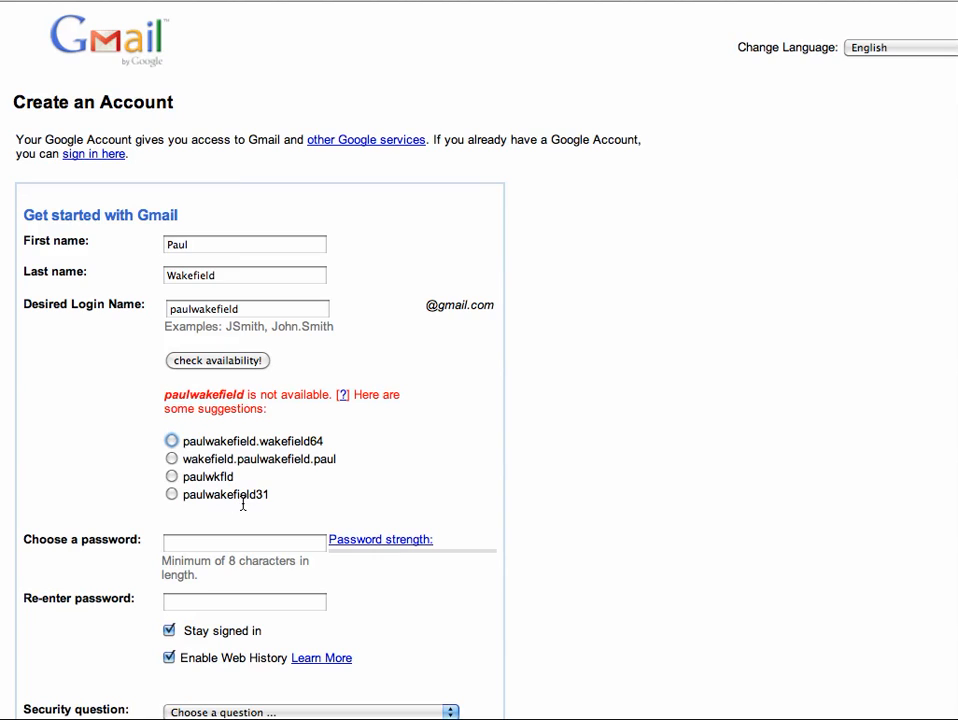
mouse_move(346, 504)
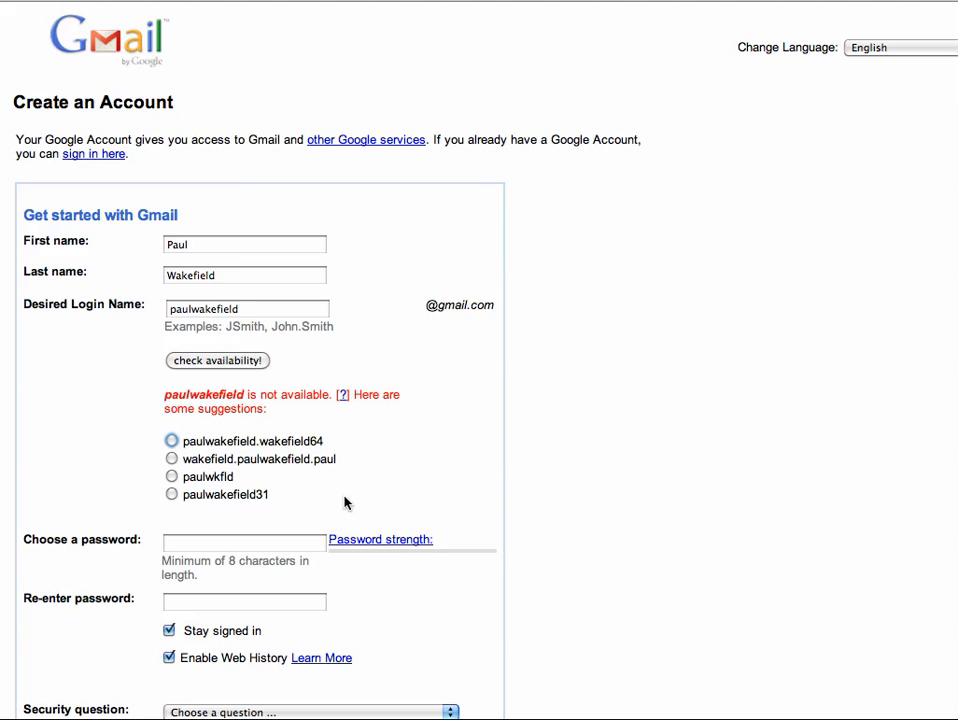
mouse_move(360, 500)
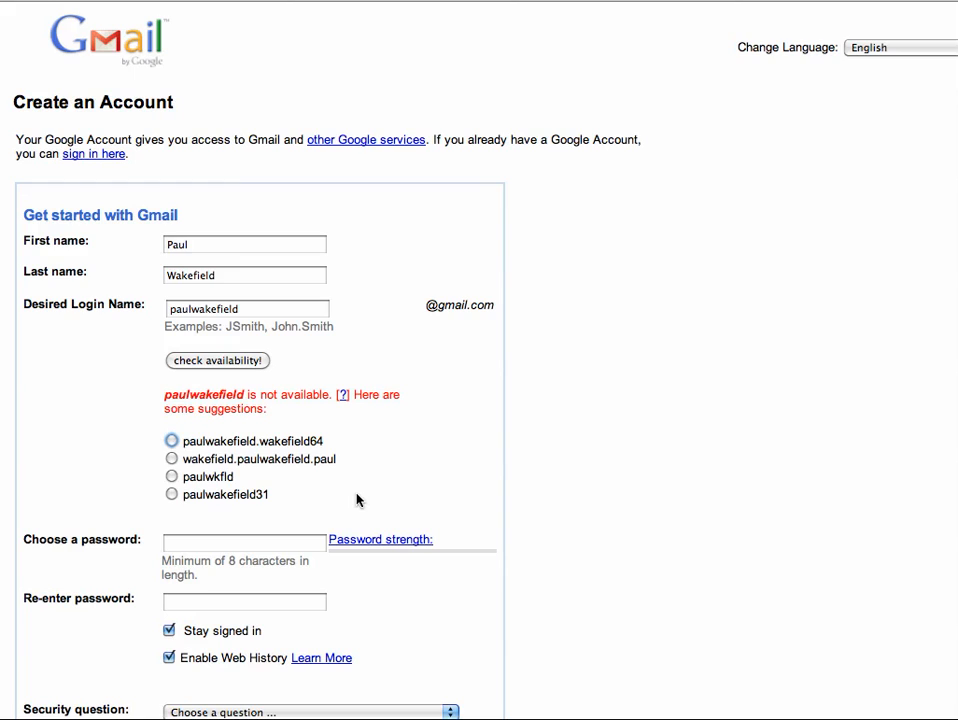
mouse_move(280, 320)
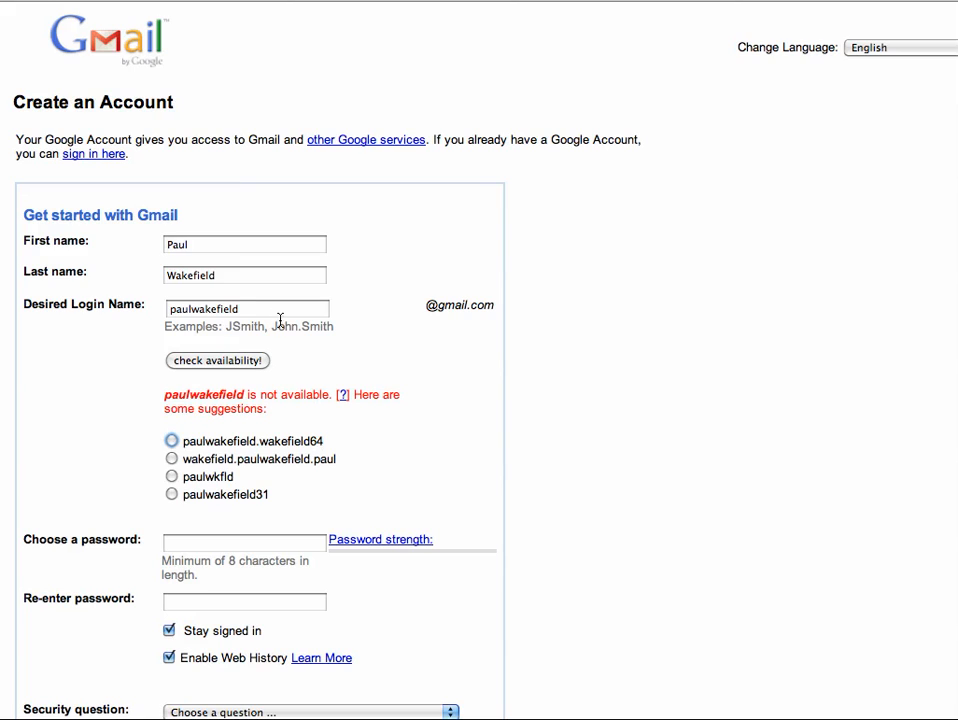
click(244, 308)
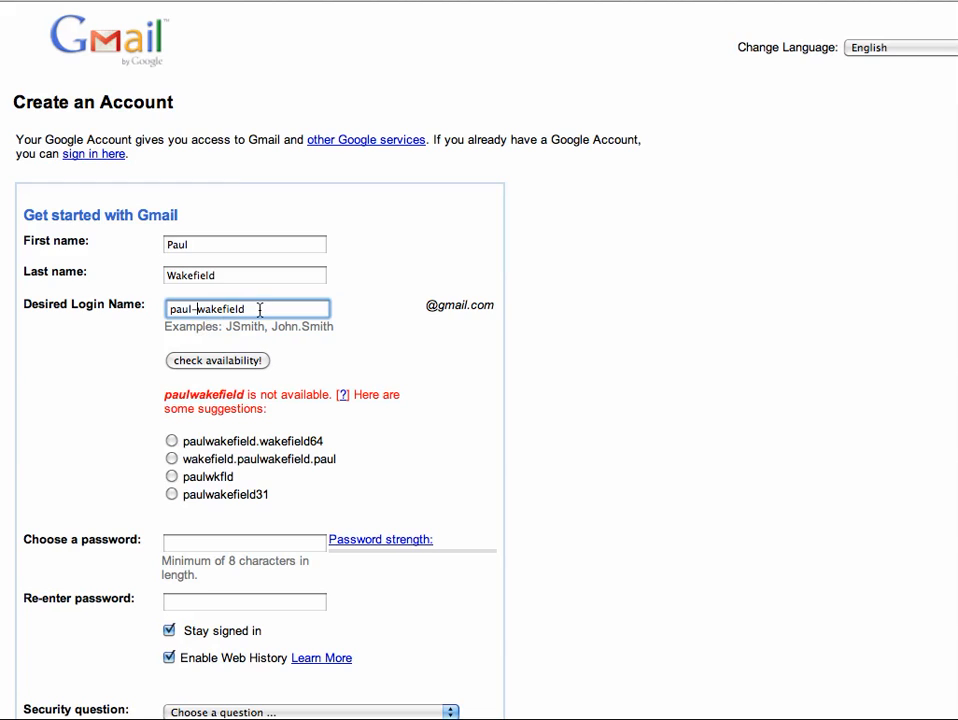
click(216, 360)
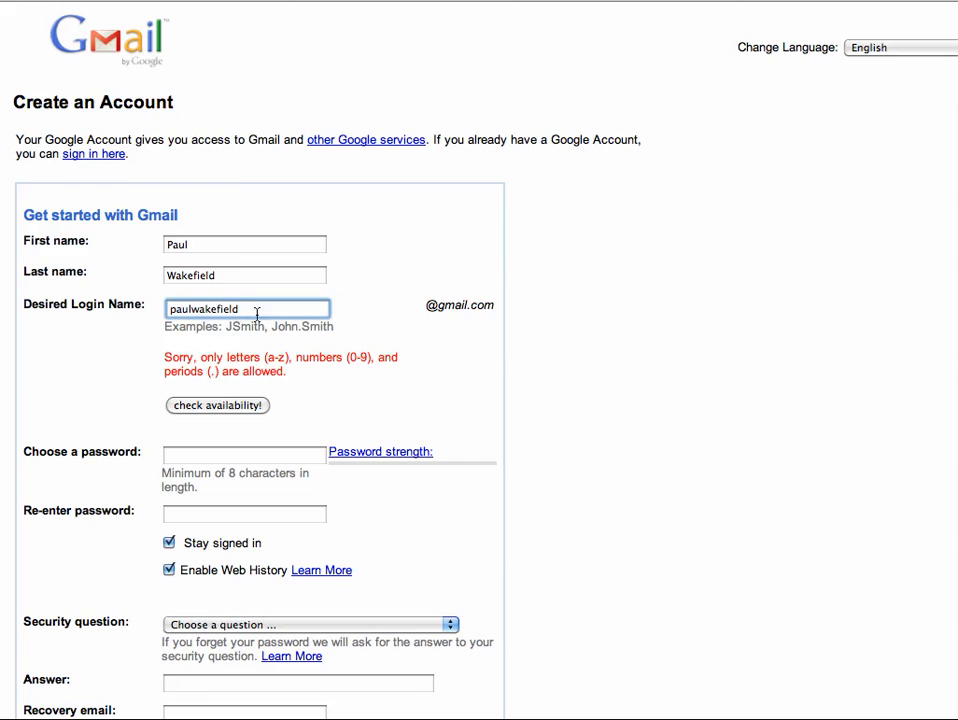
click(246, 308)
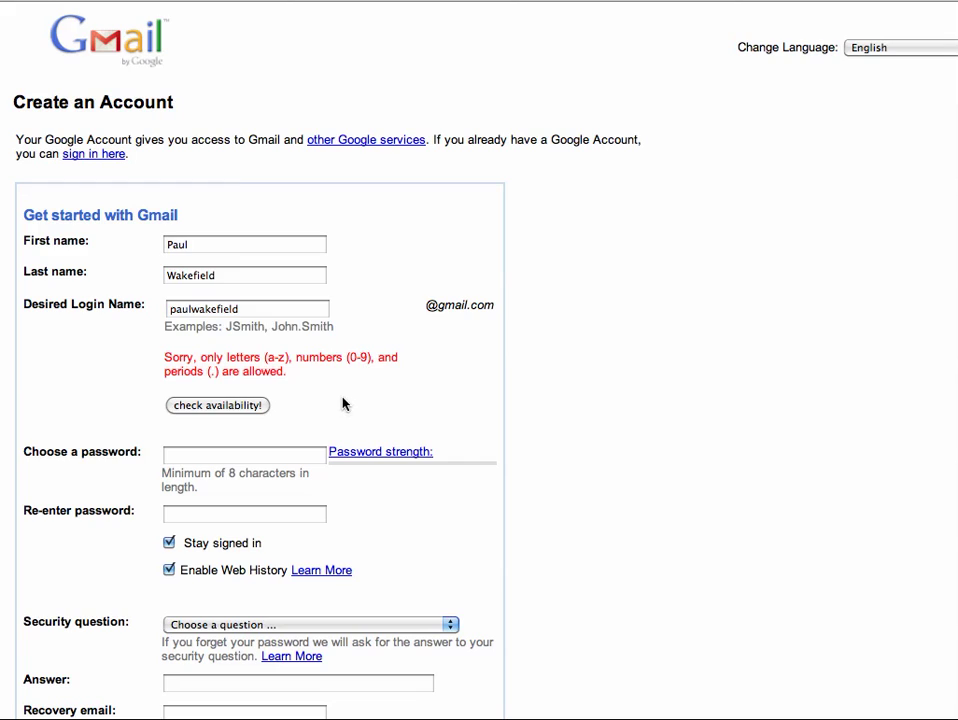
click(246, 308)
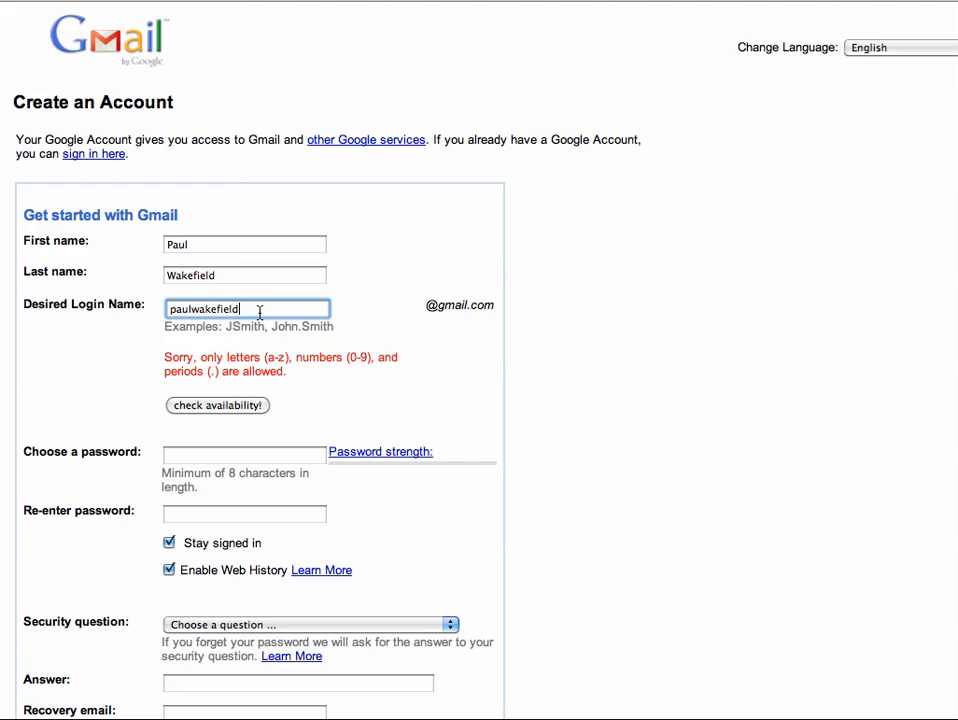
text(31)
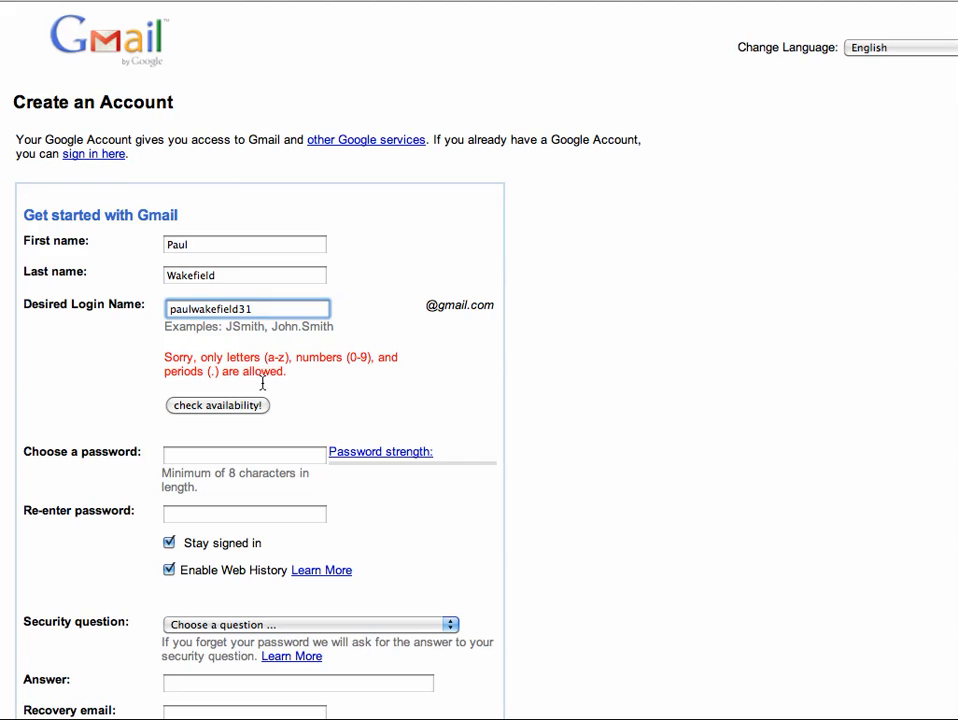
click(216, 404)
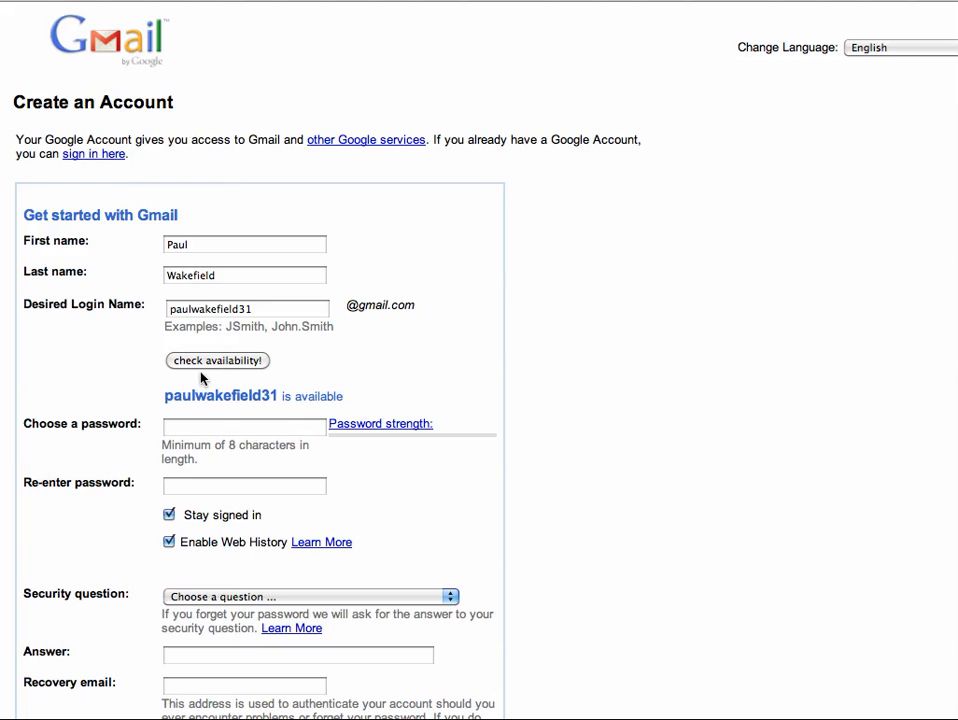
mouse_move(432, 388)
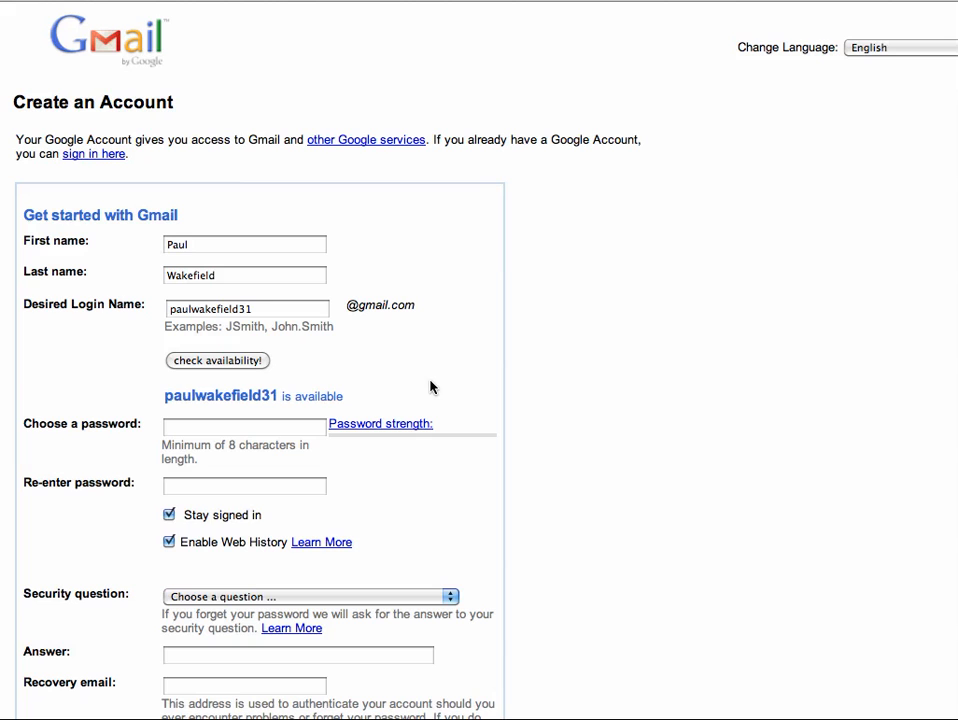
mouse_move(700, 296)
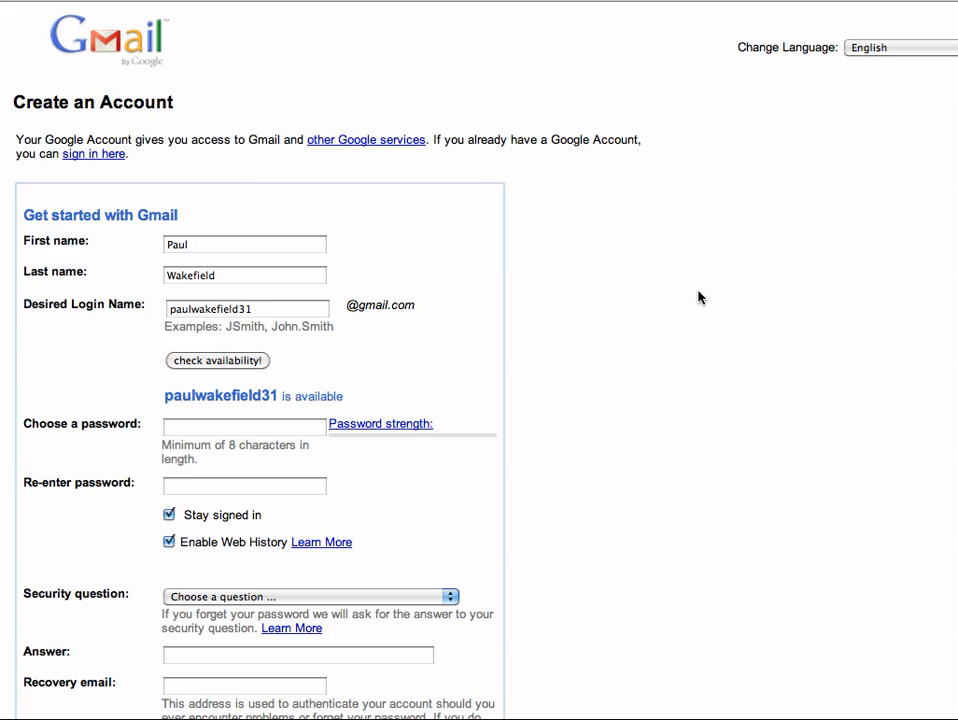
scroll(down, 3)
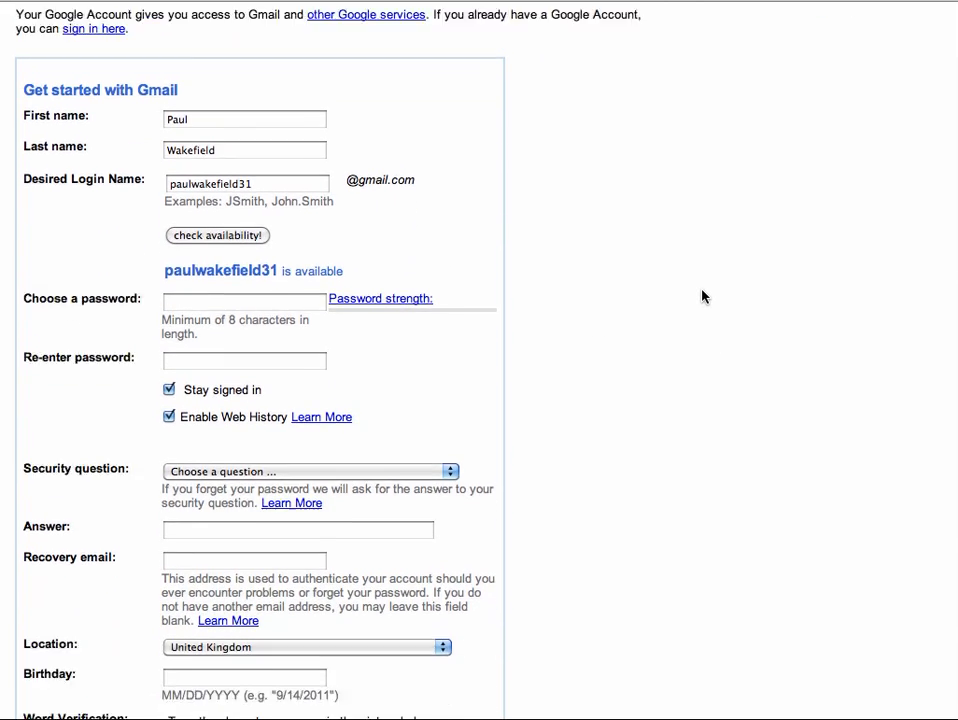
scroll(up, 3)
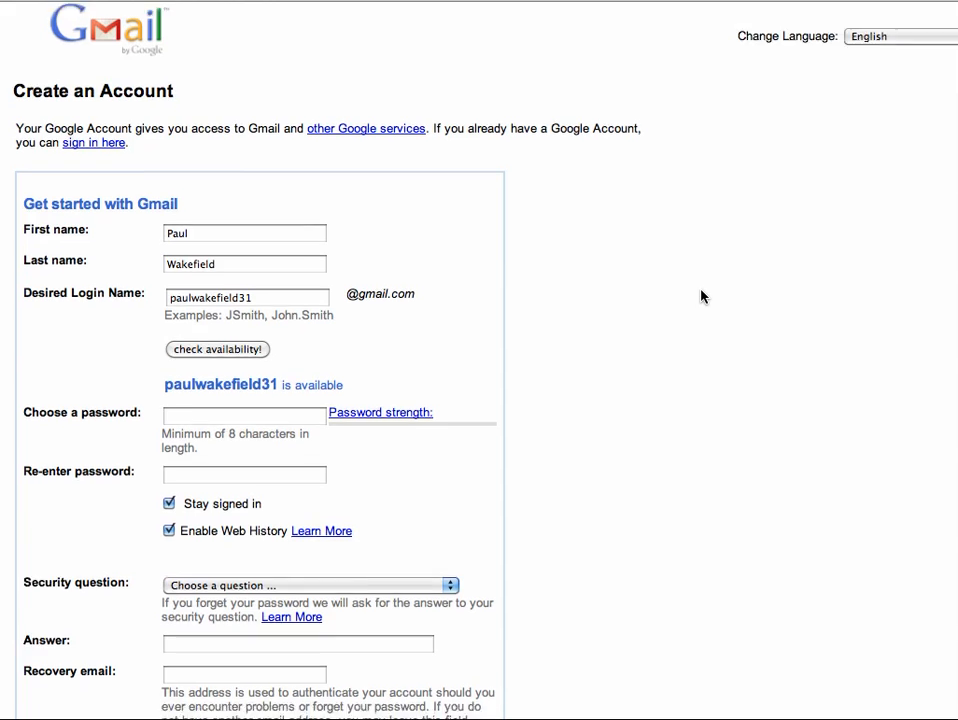
scroll(down, 3)
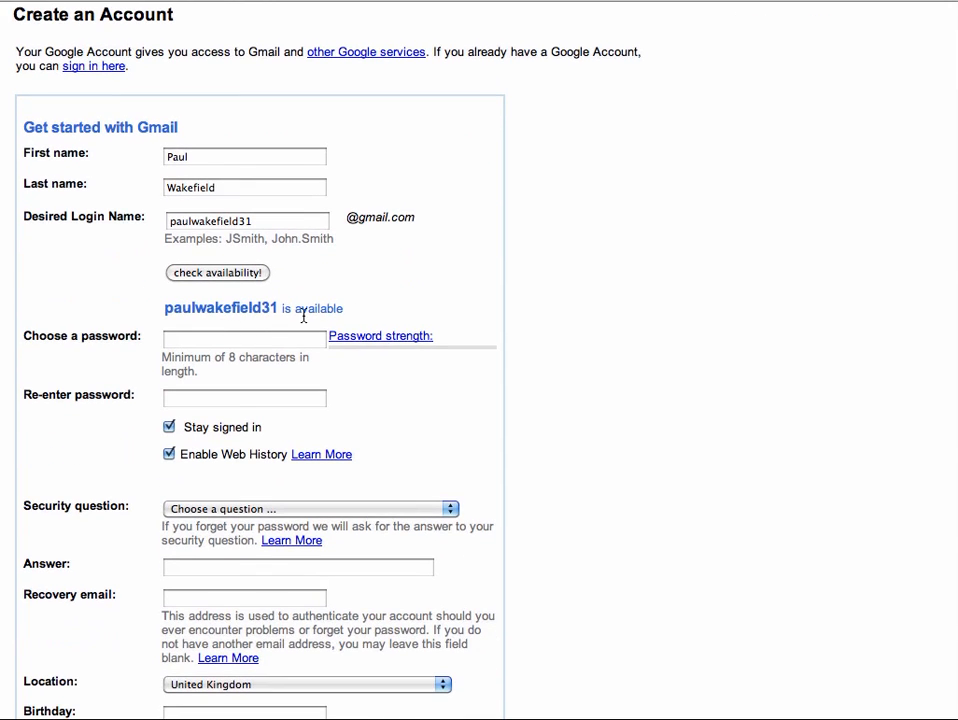
scroll(down, 3)
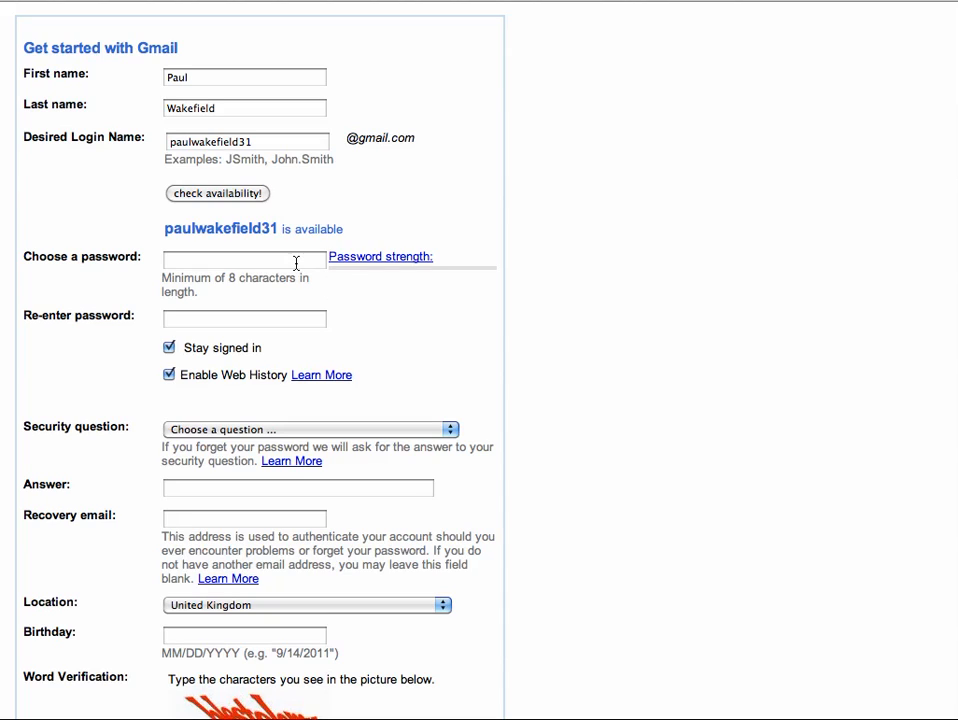
Enter the chosen password and re-enter it in the confirmation field.
text(•)
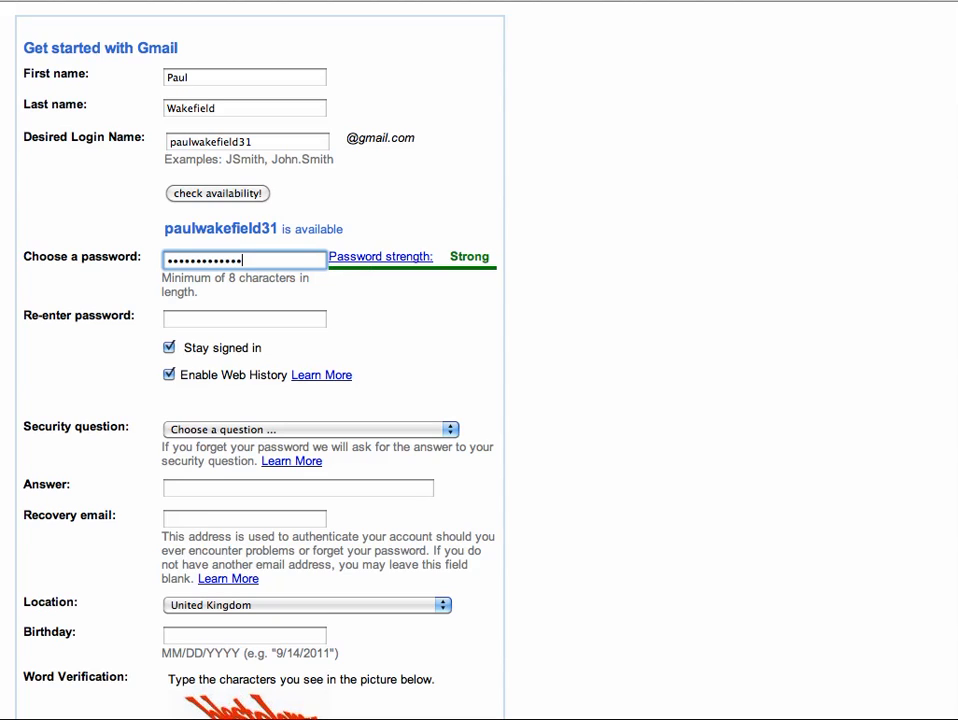
click(244, 318)
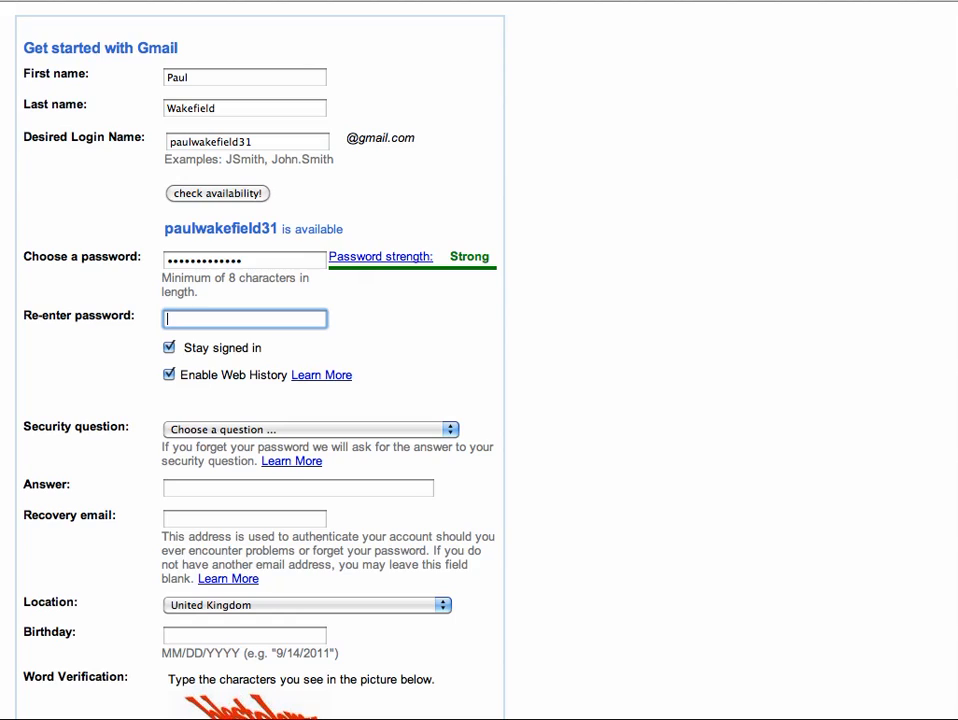
text(•••)
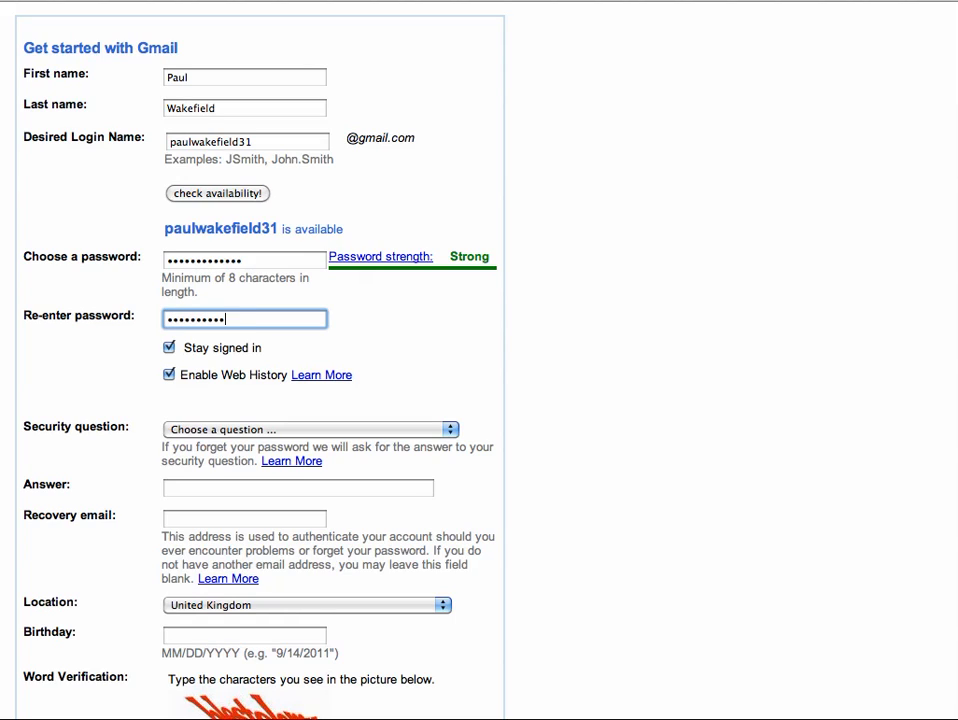
scroll(down, 3)
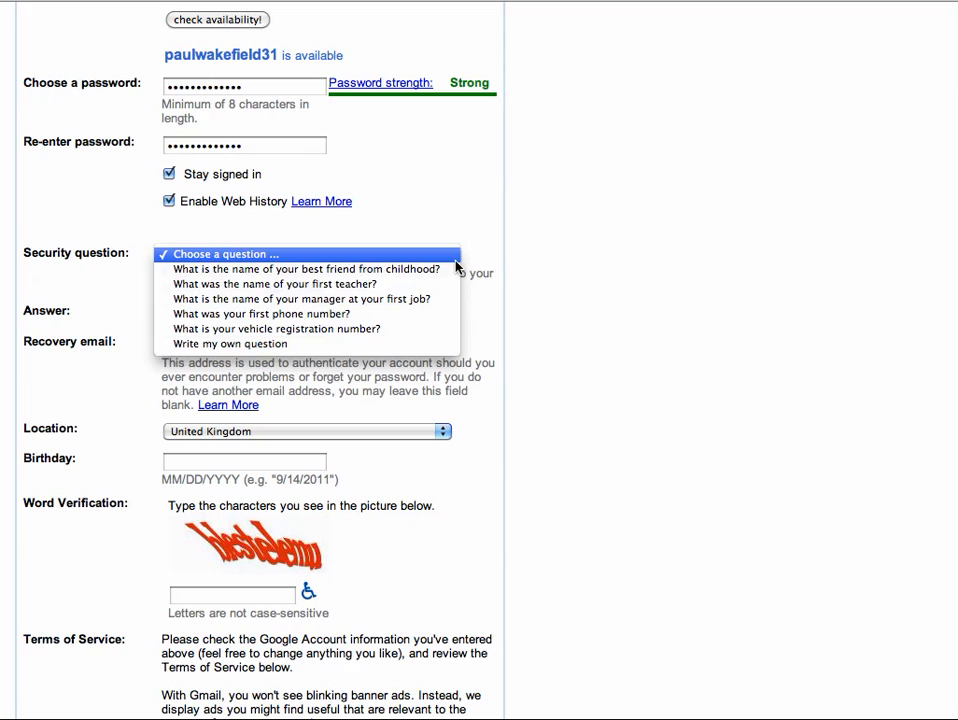
mouse_move(438, 314)
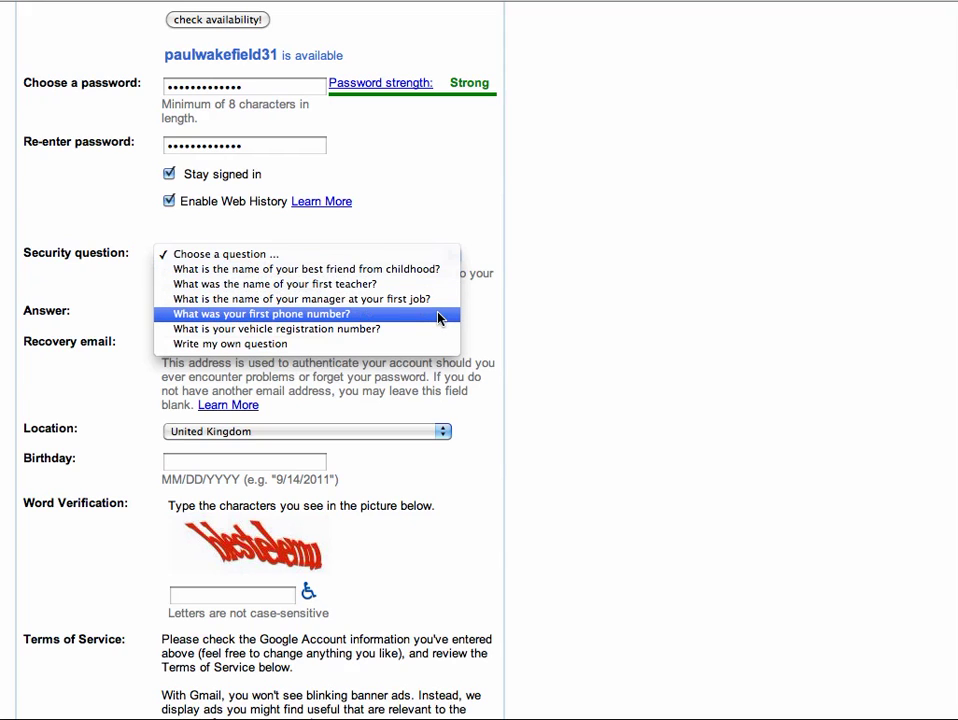
mouse_move(386, 344)
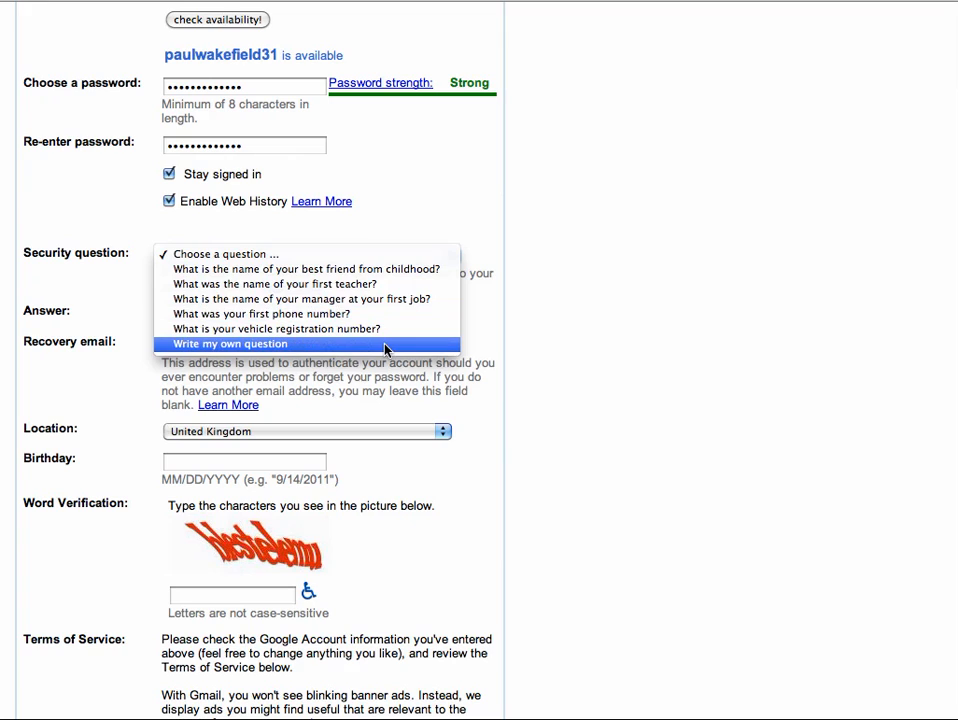
mouse_move(340, 350)
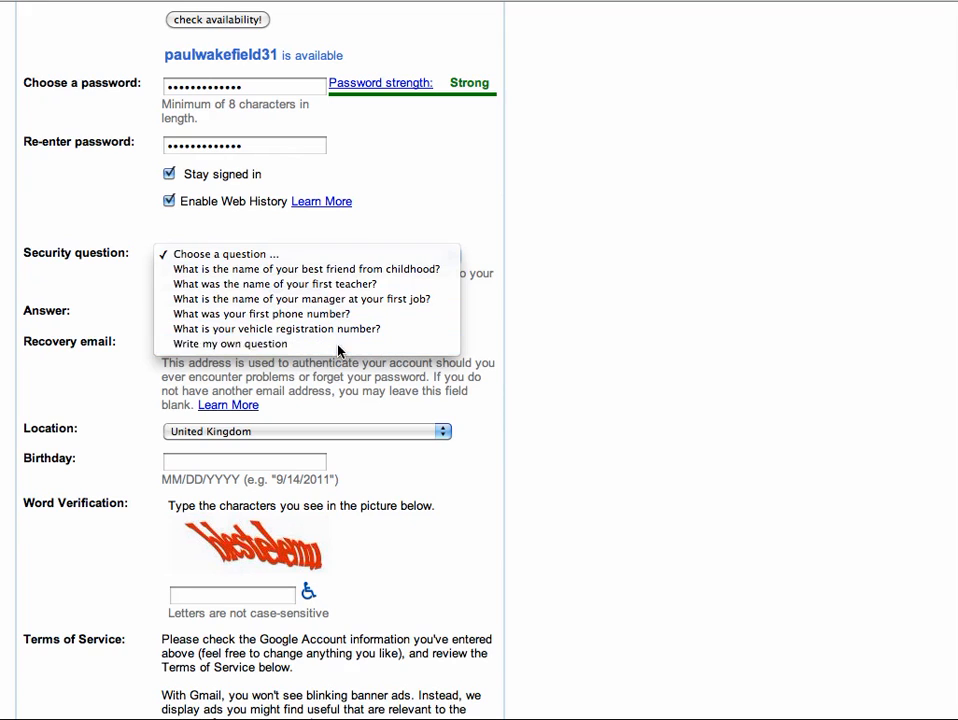
Choose to write a custom security question instead of a preset one.
click(232, 342)
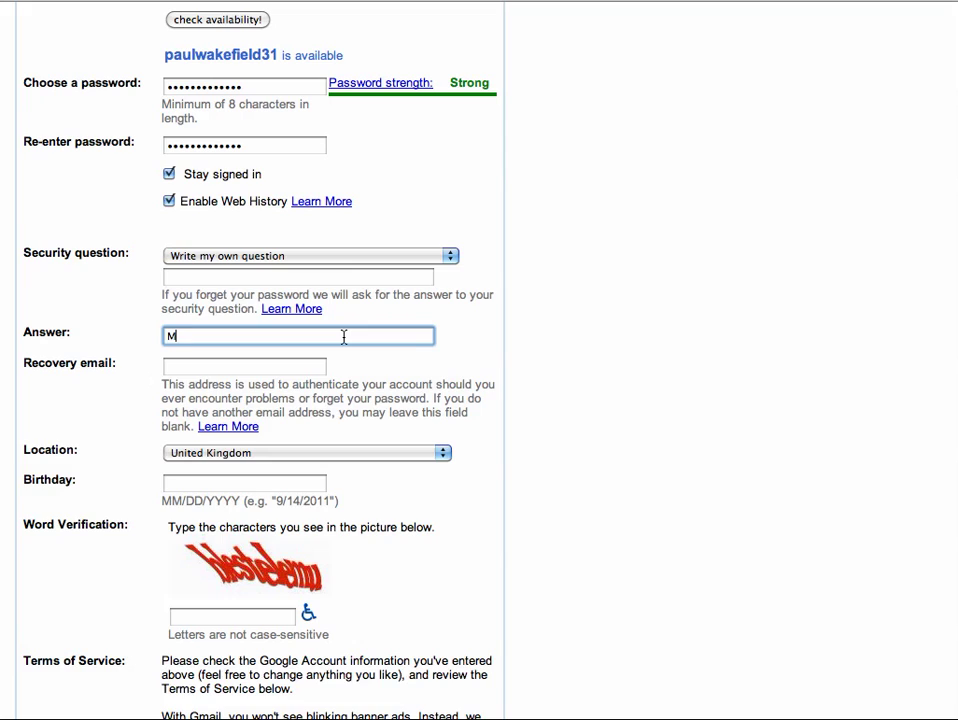
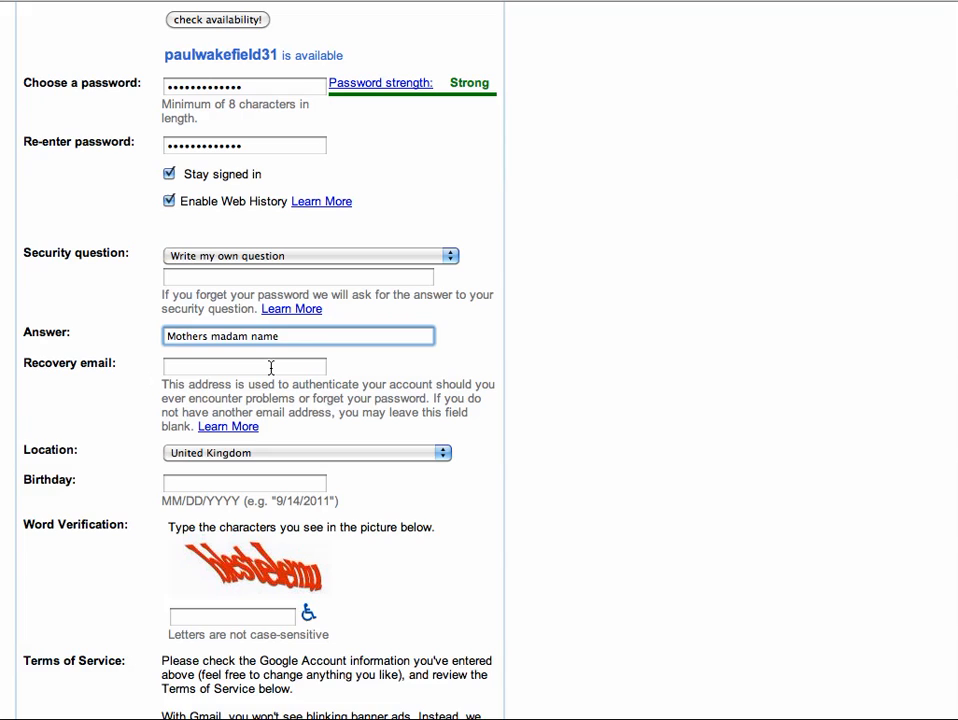
click(244, 366)
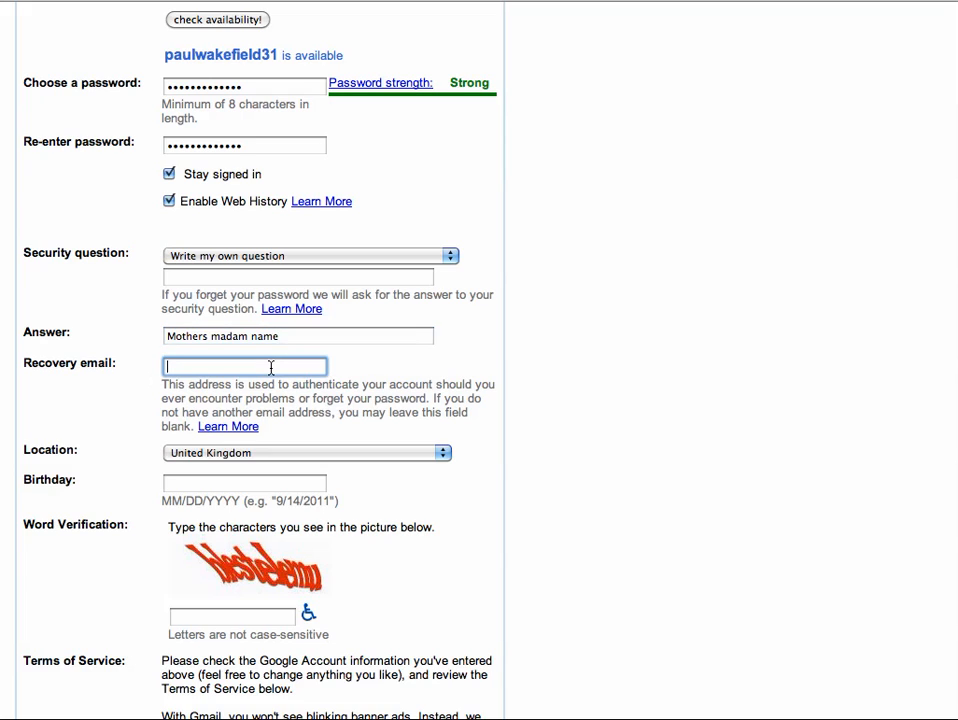
click(298, 336)
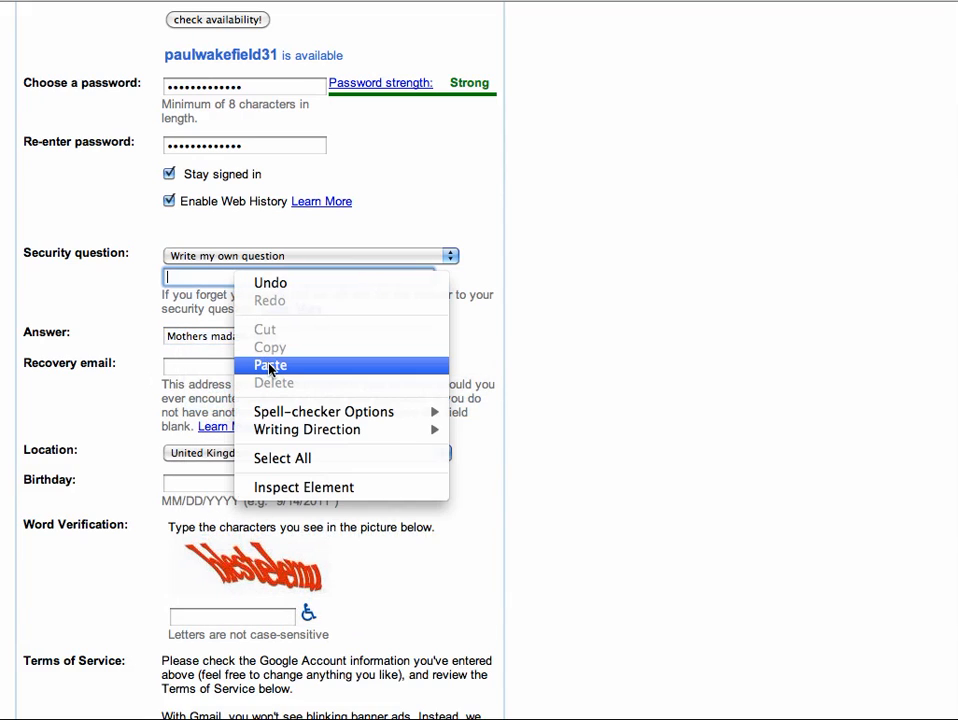
click(270, 364)
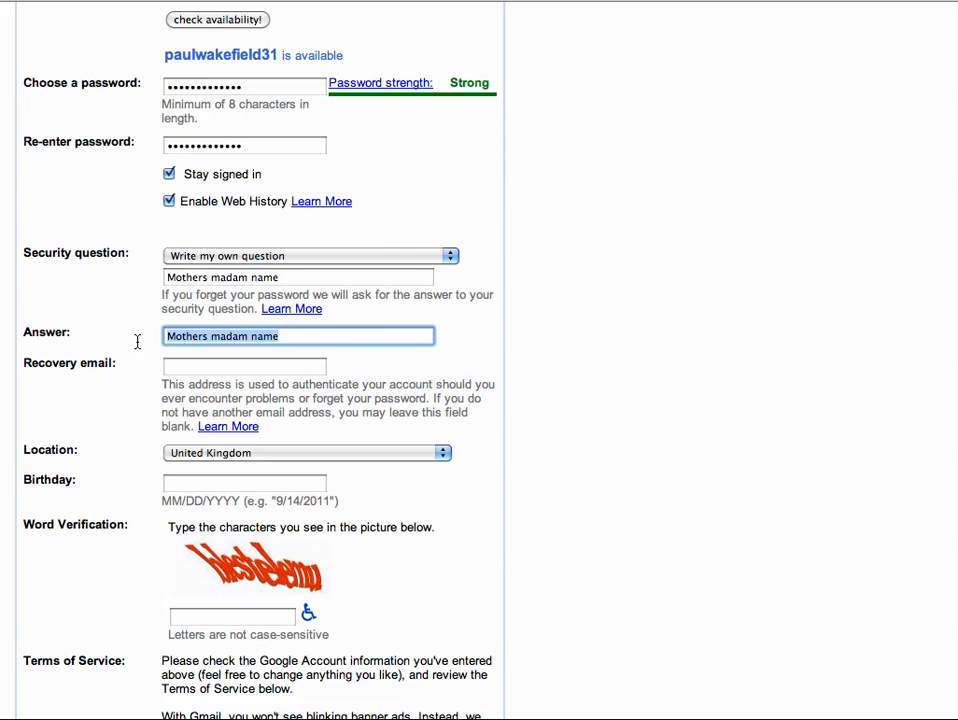
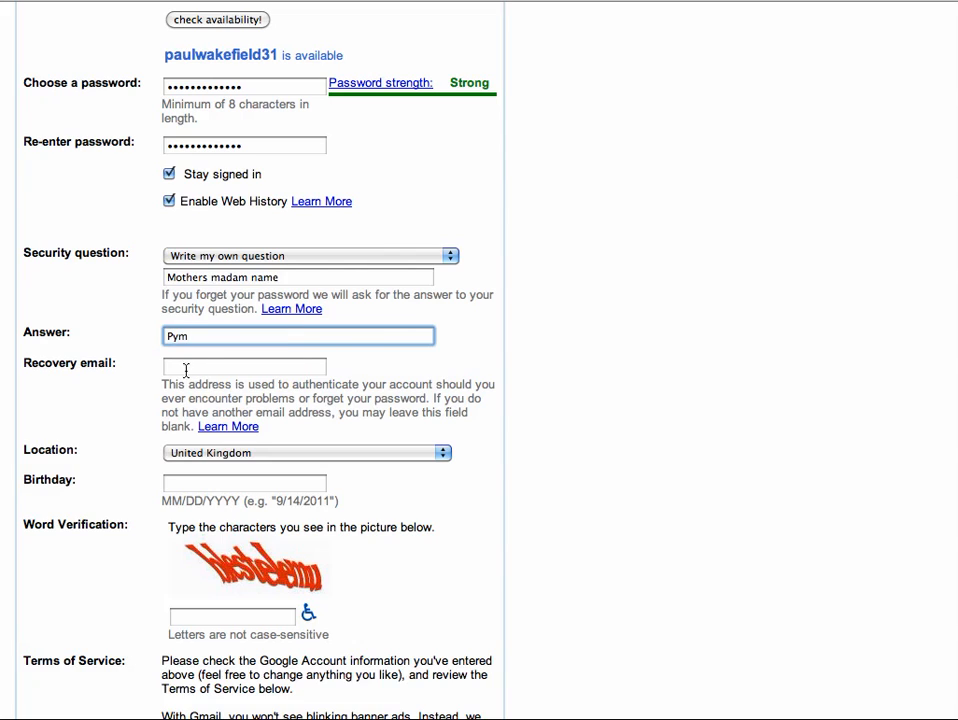
click(244, 364)
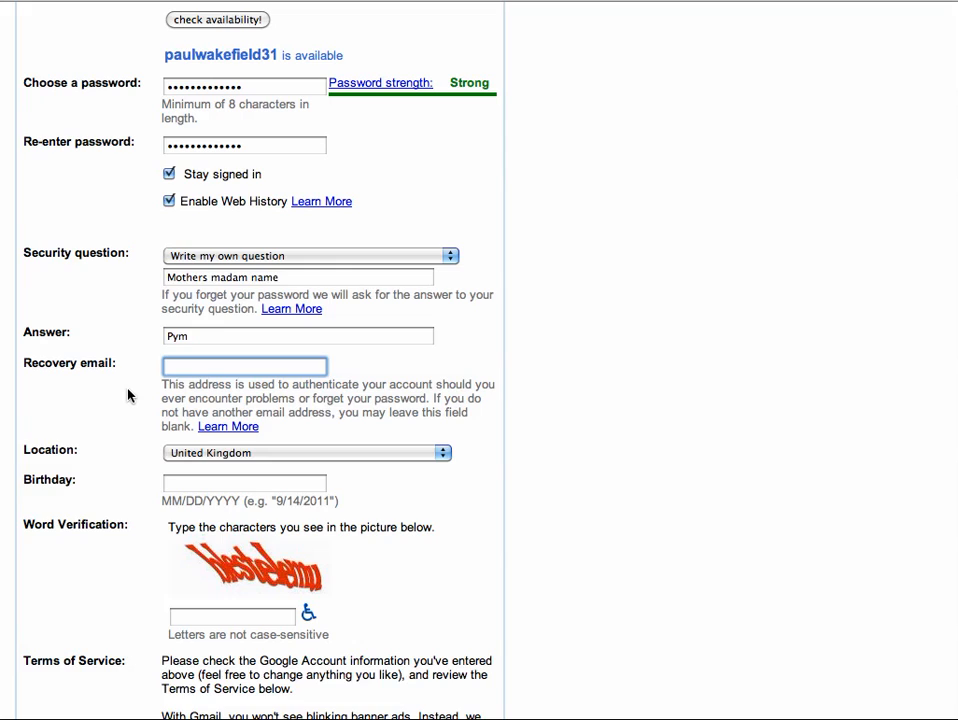
Fill the recovery email with the existing address suggested by Chrome's autofill.
text(p)
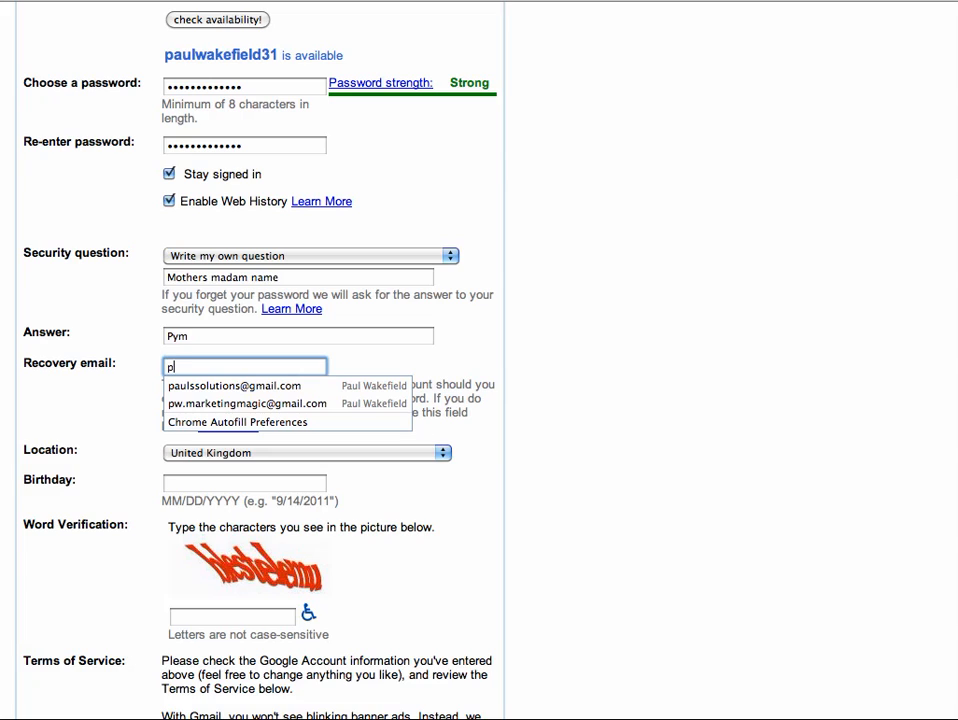
click(236, 384)
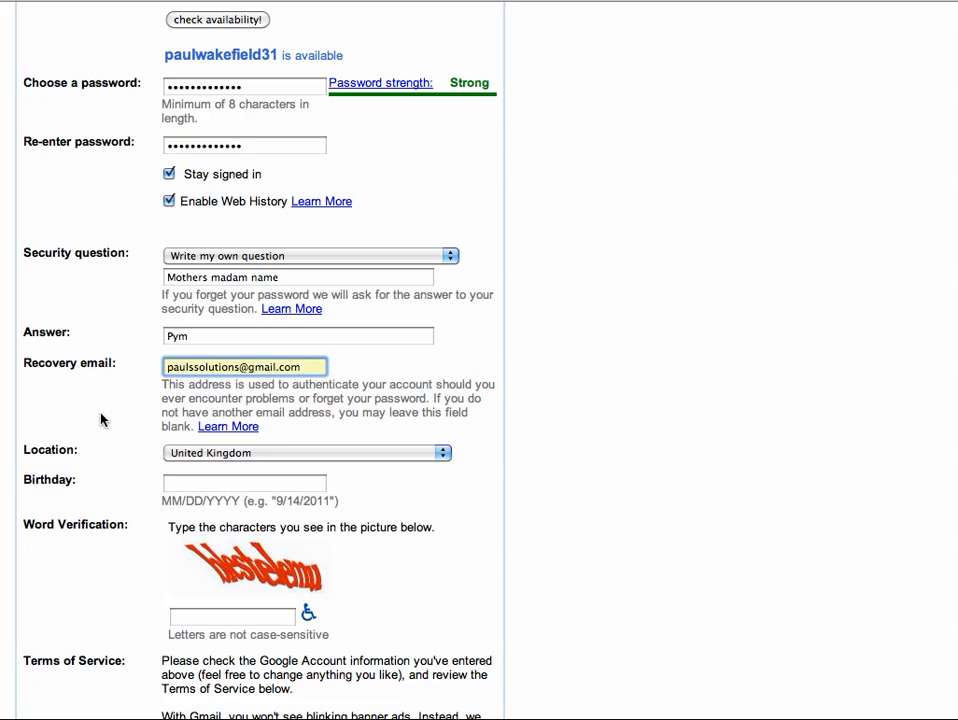
mouse_move(448, 472)
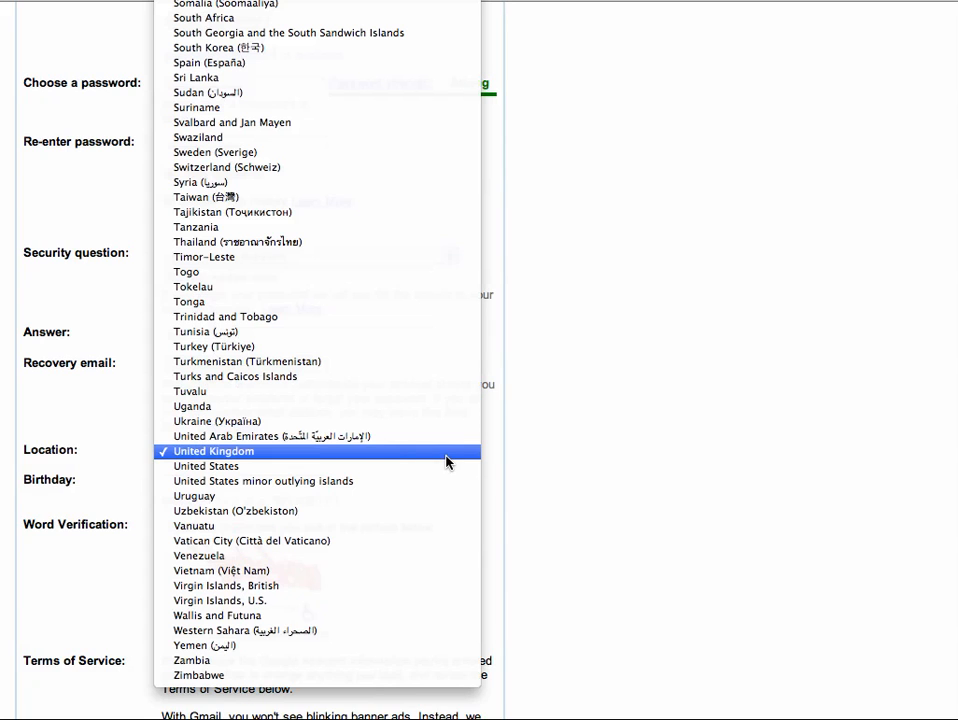
click(212, 452)
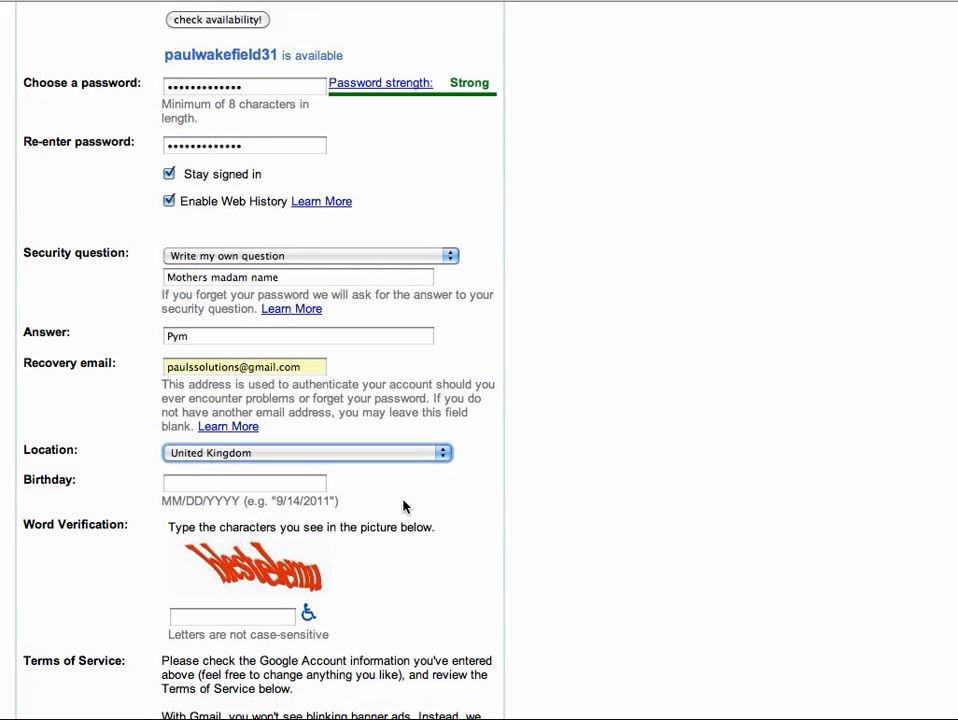
click(244, 482)
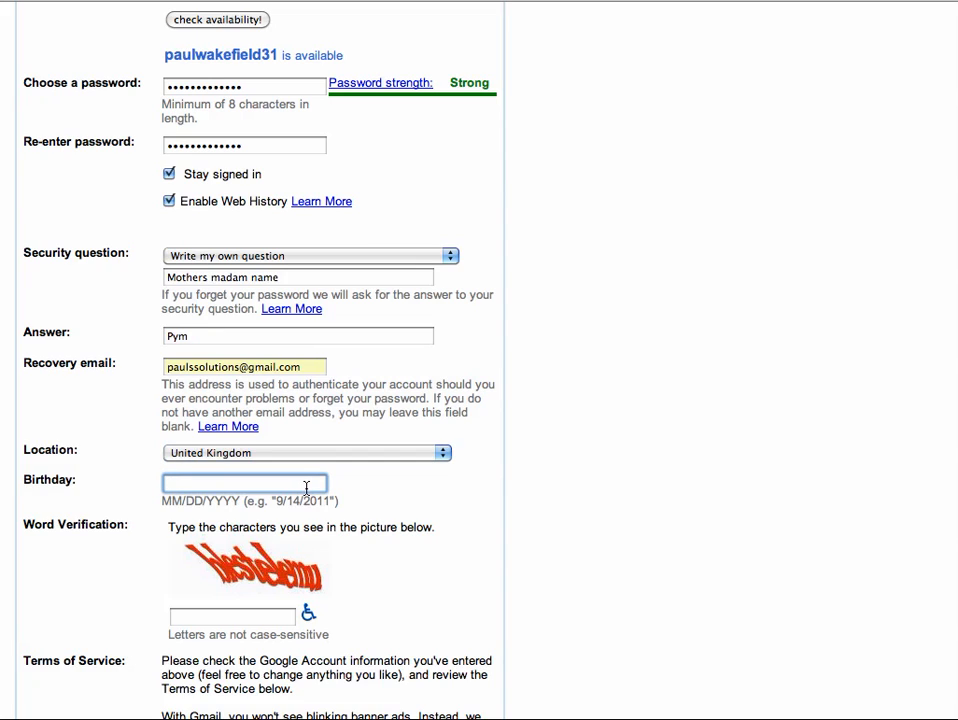
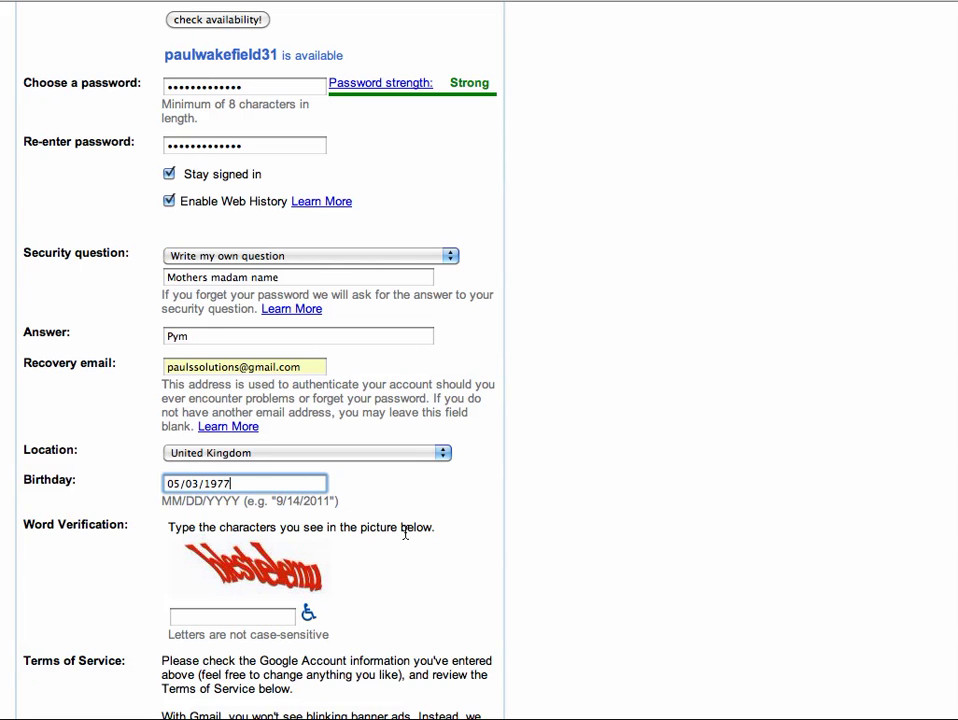
Answer the word verification with the characters blestelemu from the picture.
scroll(down, 3)
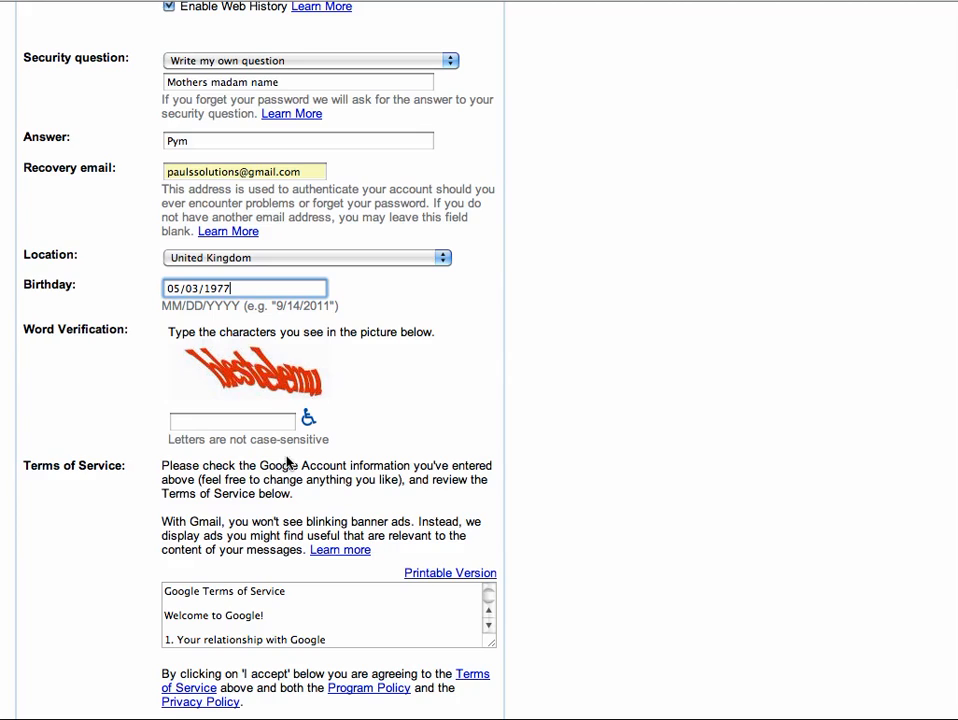
click(230, 420)
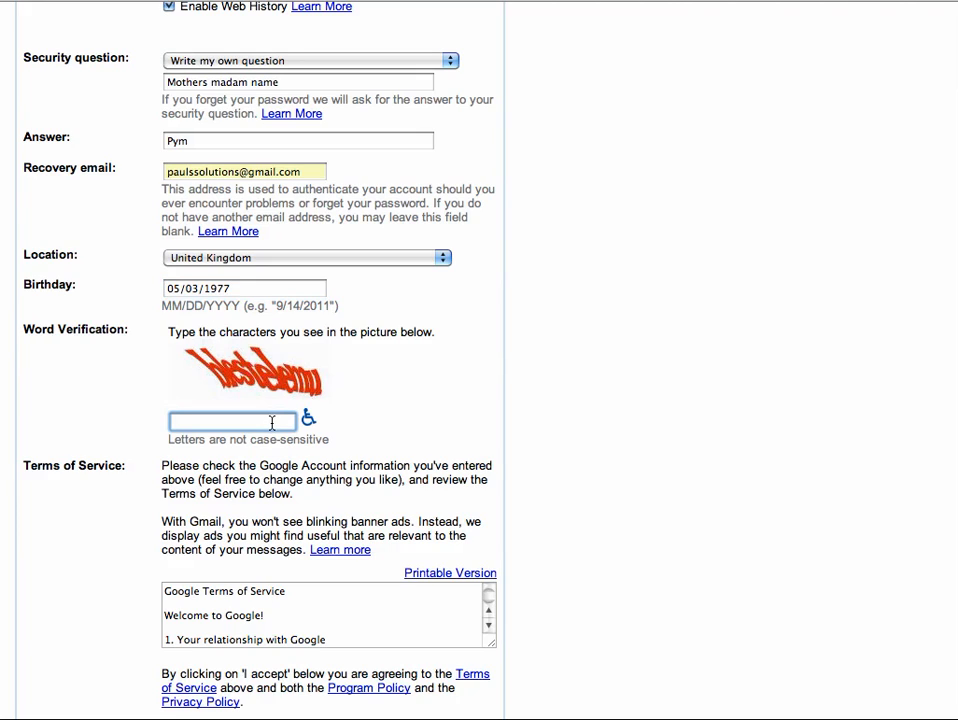
mouse_move(172, 366)
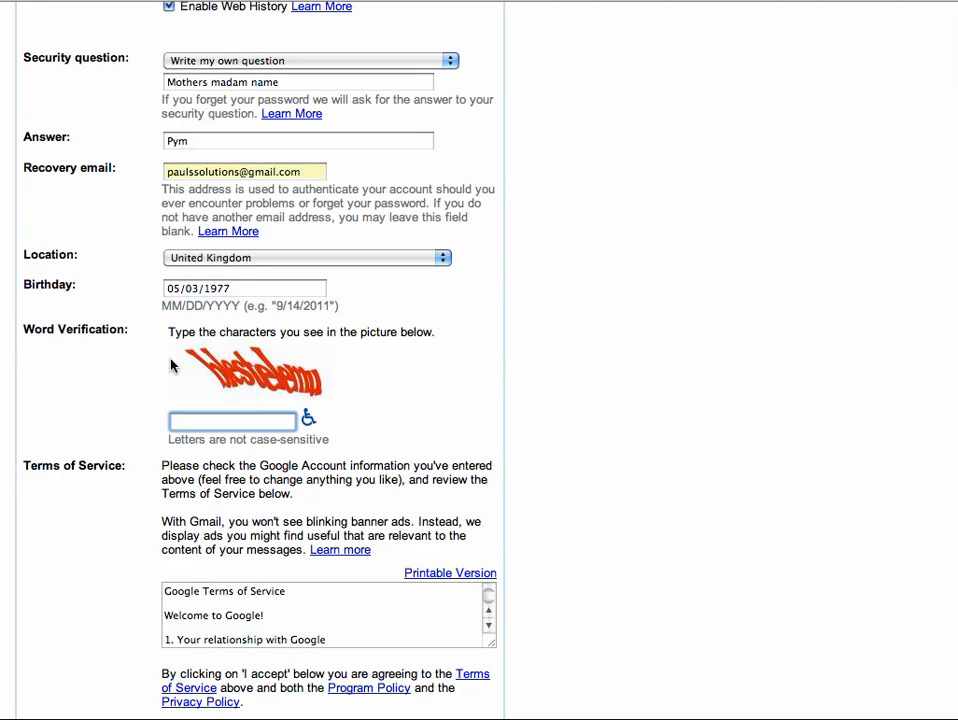
mouse_move(140, 374)
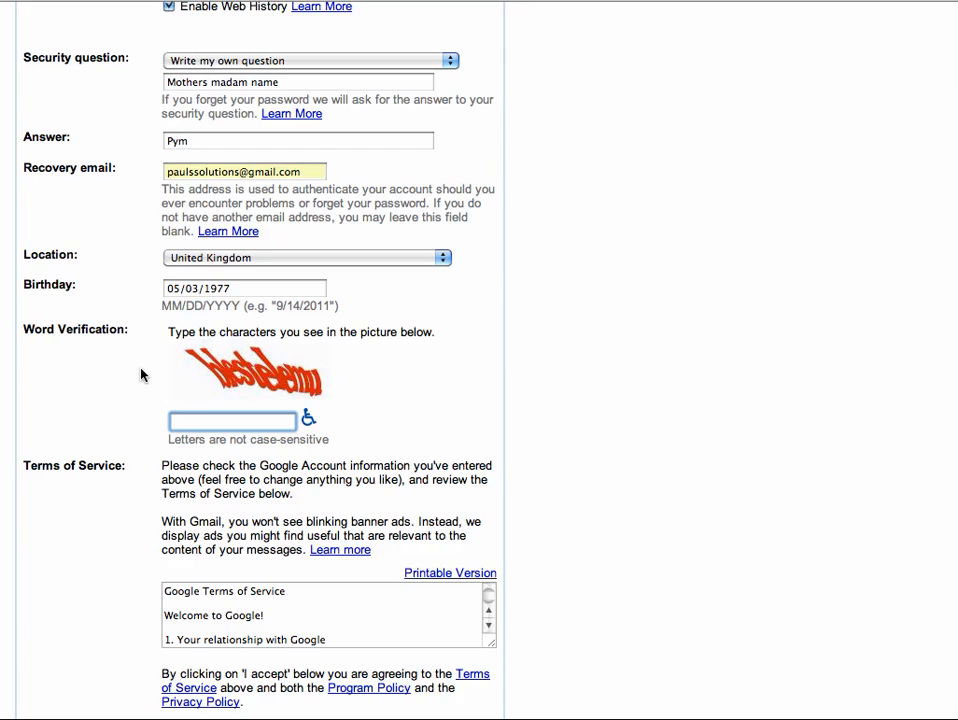
scroll(down, 3)
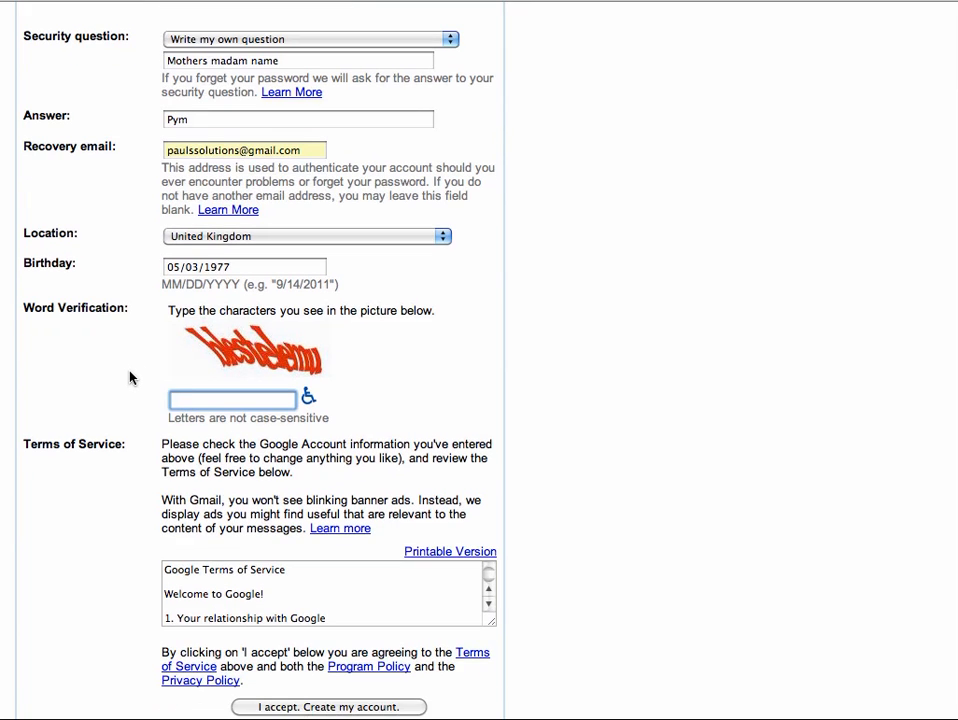
text(b)
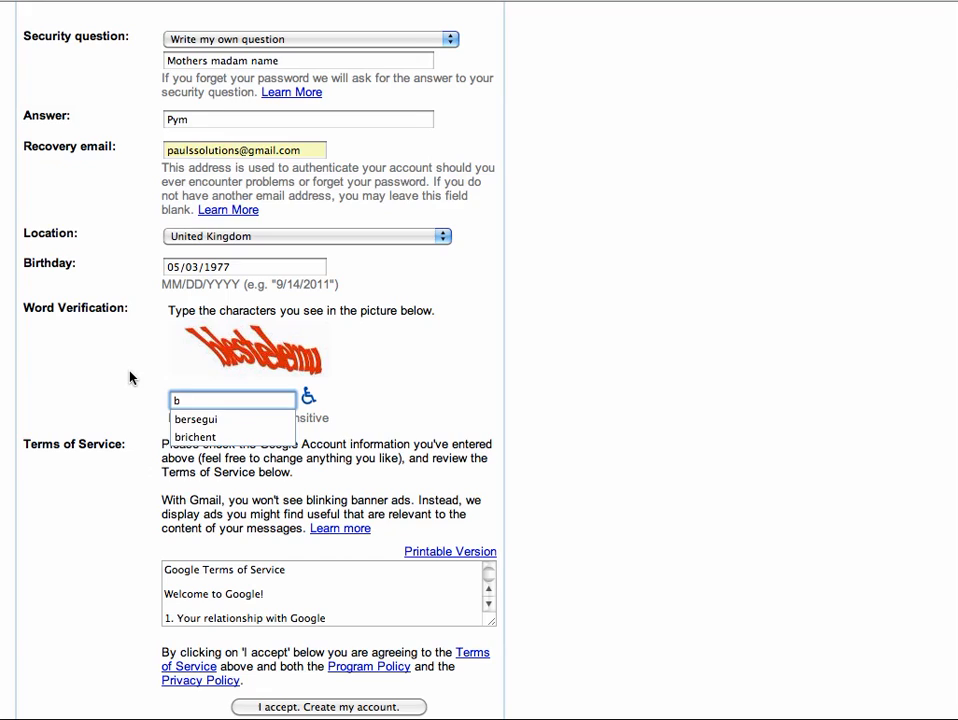
text(lest)
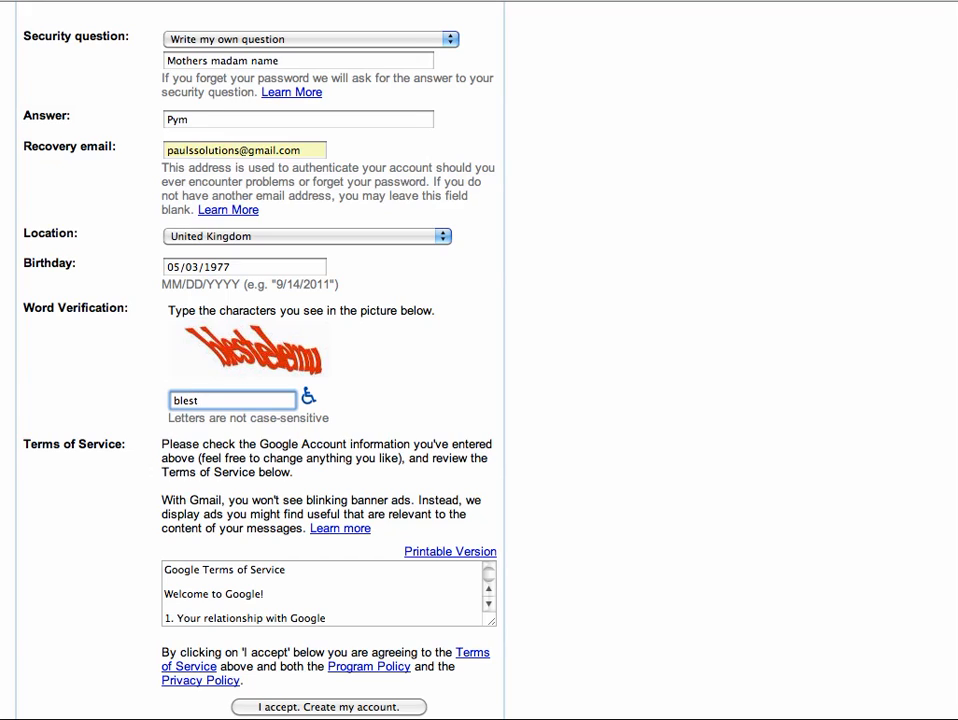
text(ele)
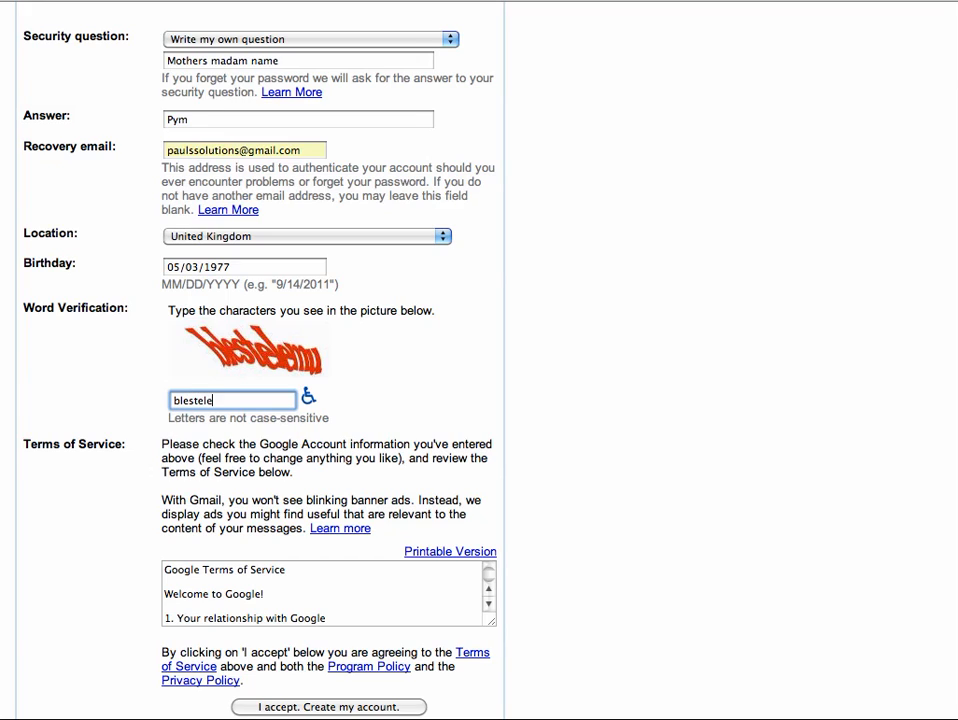
text(mu)
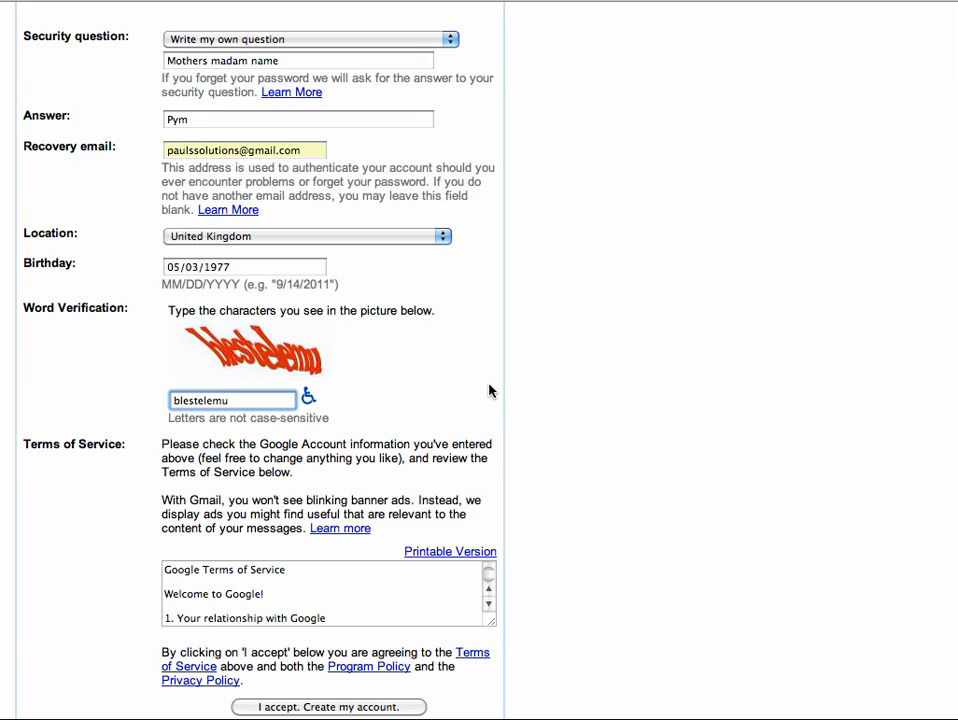
mouse_move(114, 566)
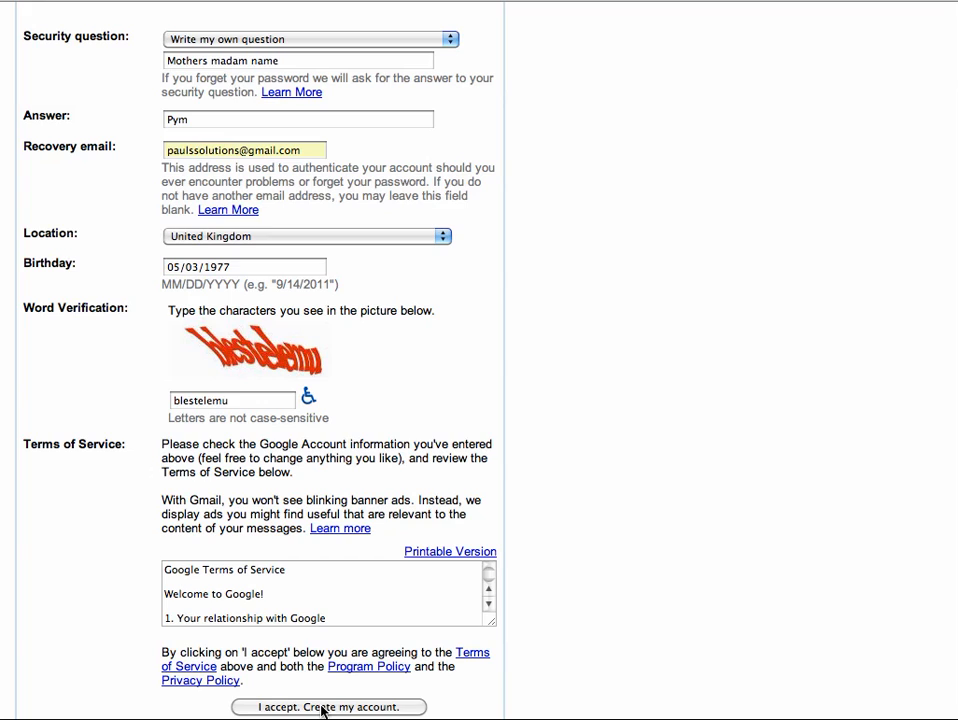
Accept the terms to create the account and let Chrome save the new password.
click(328, 708)
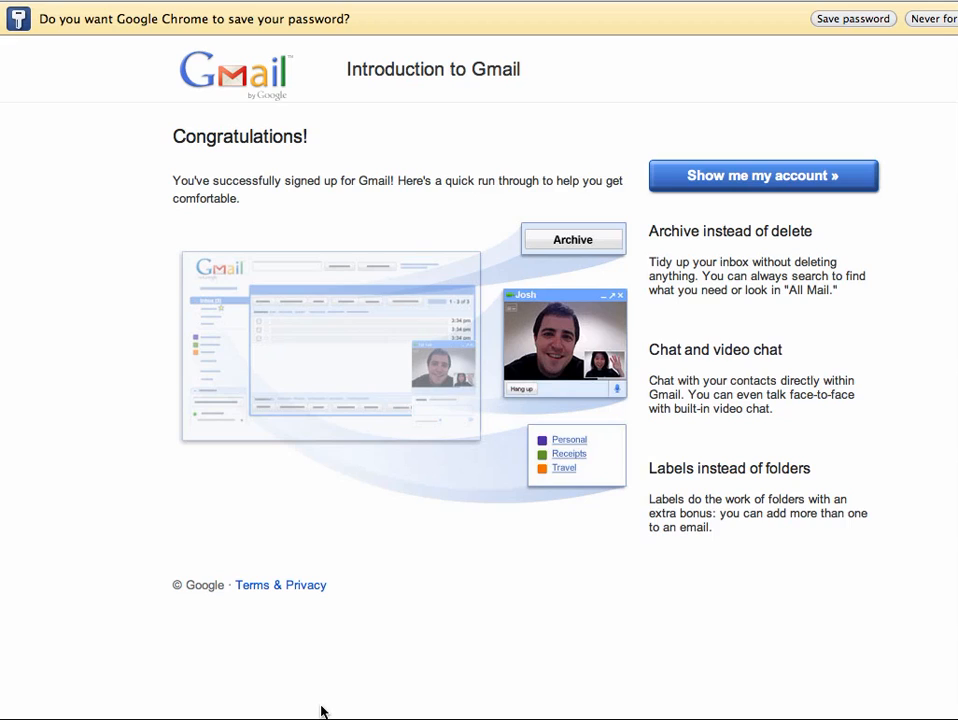
mouse_move(528, 104)
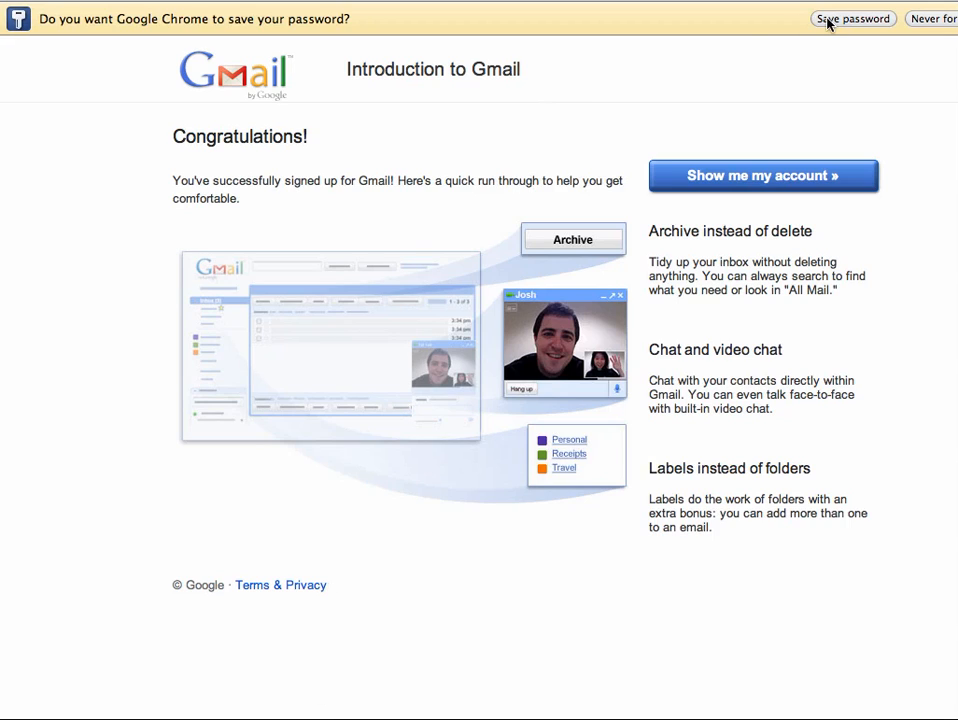
mouse_move(844, 20)
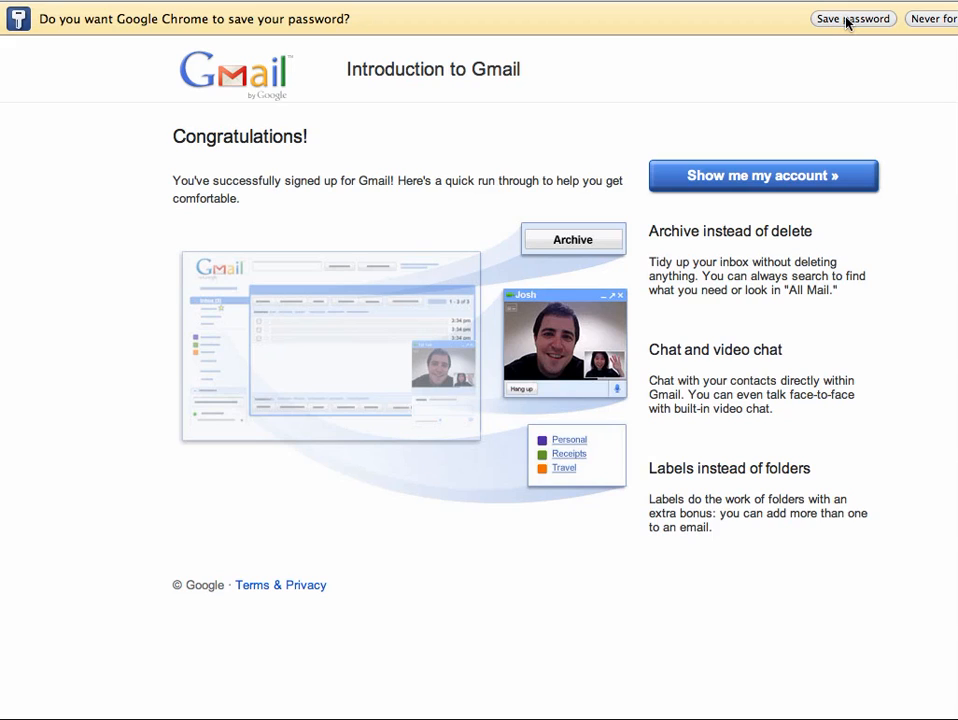
click(852, 18)
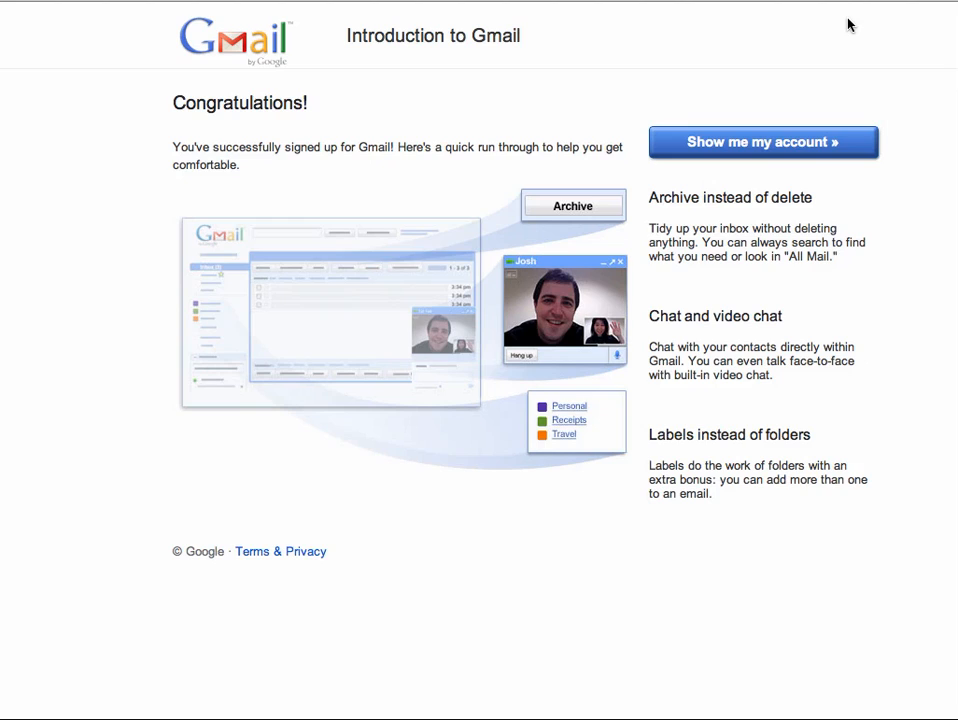
mouse_move(760, 148)
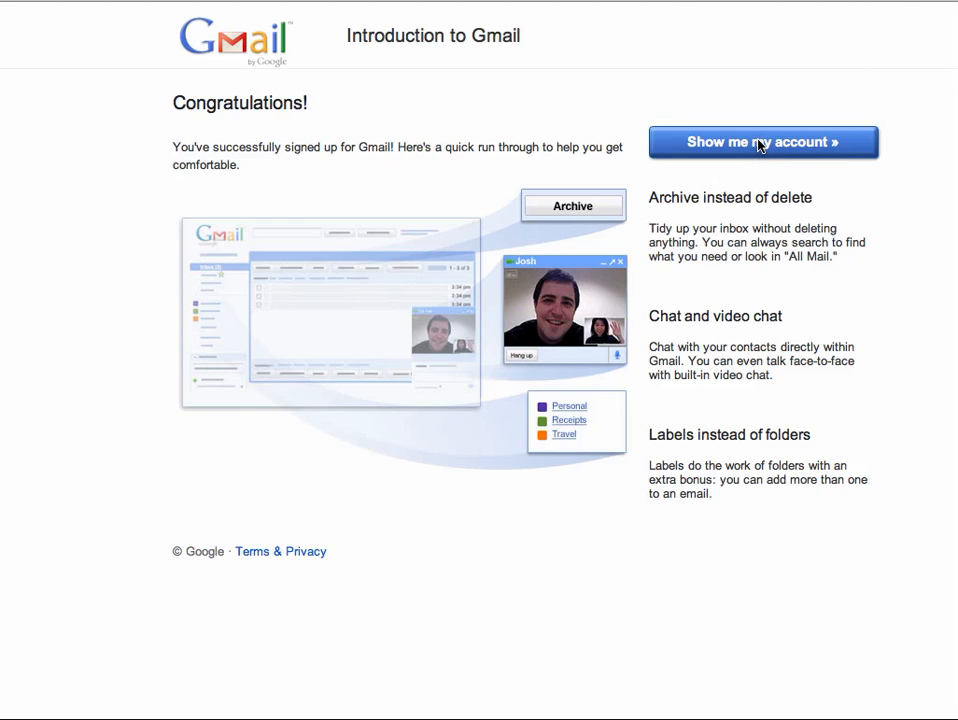
Enter the new account's inbox via 'Show me my account »', showing three Gmail Team messages.
click(762, 140)
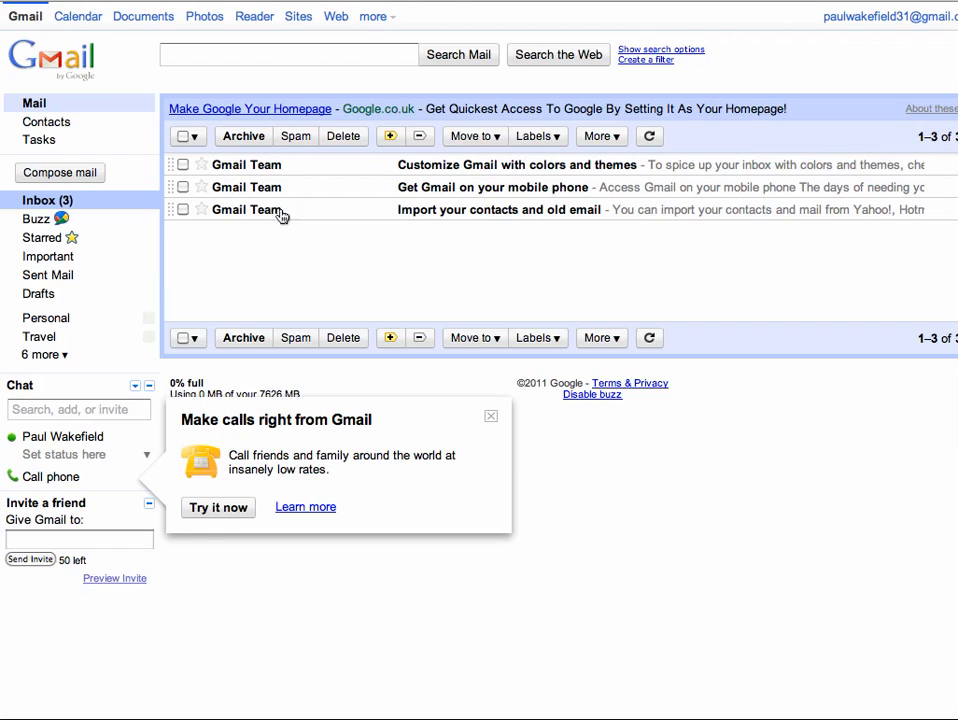
mouse_move(440, 238)
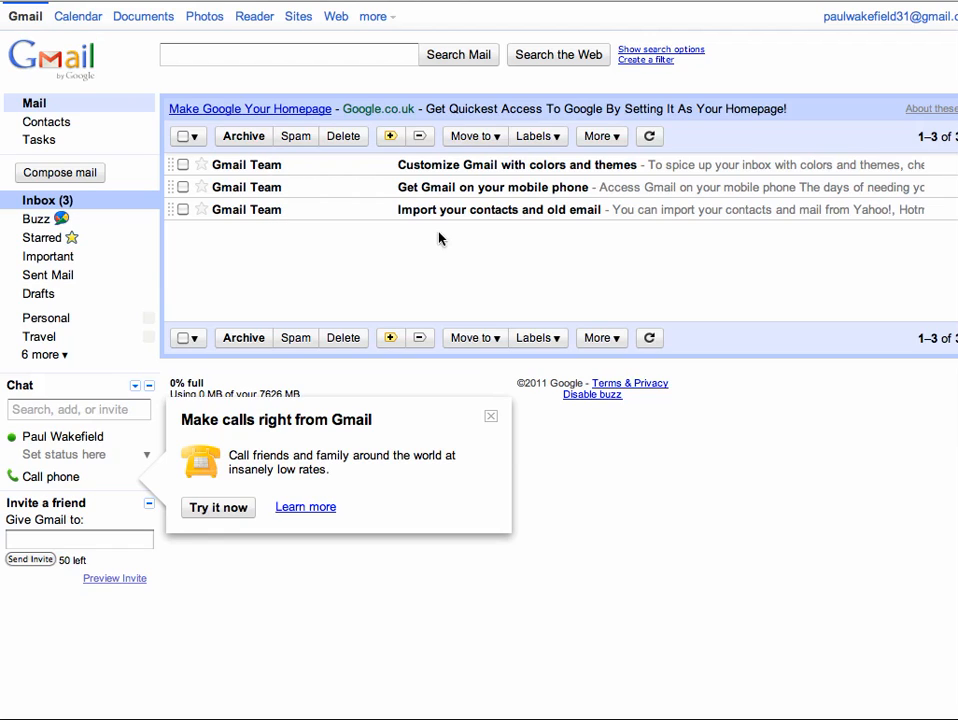
mouse_move(372, 248)
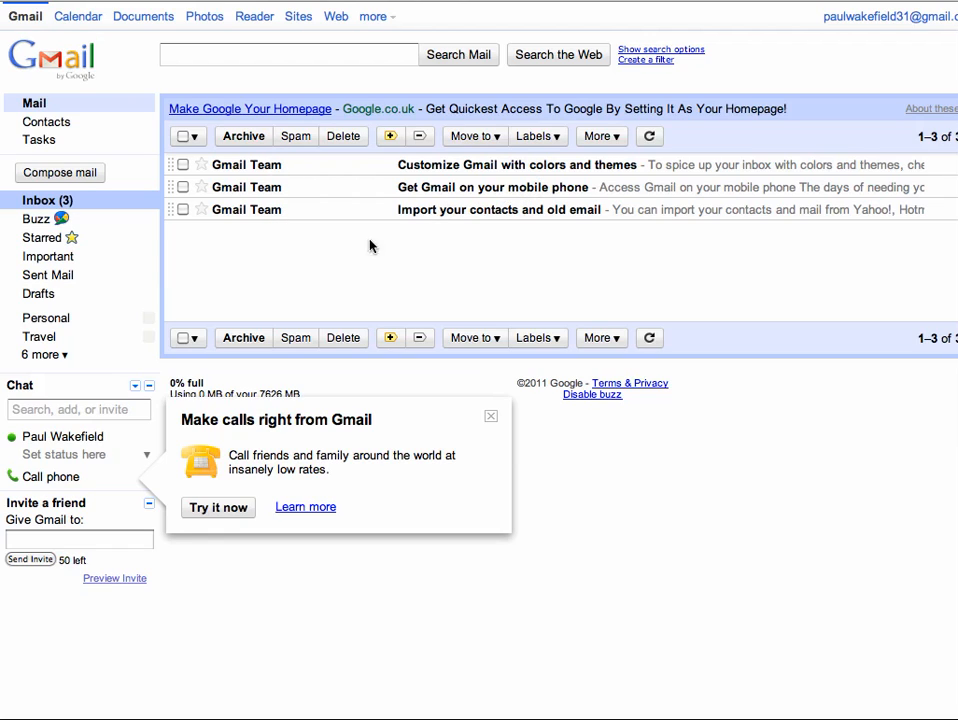
mouse_move(338, 260)
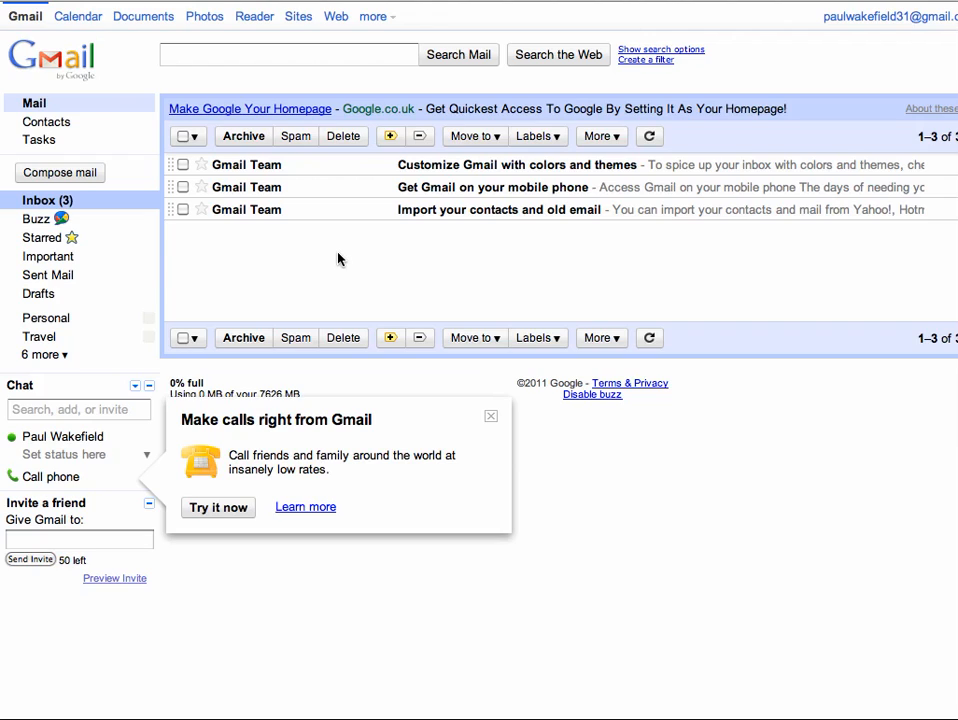